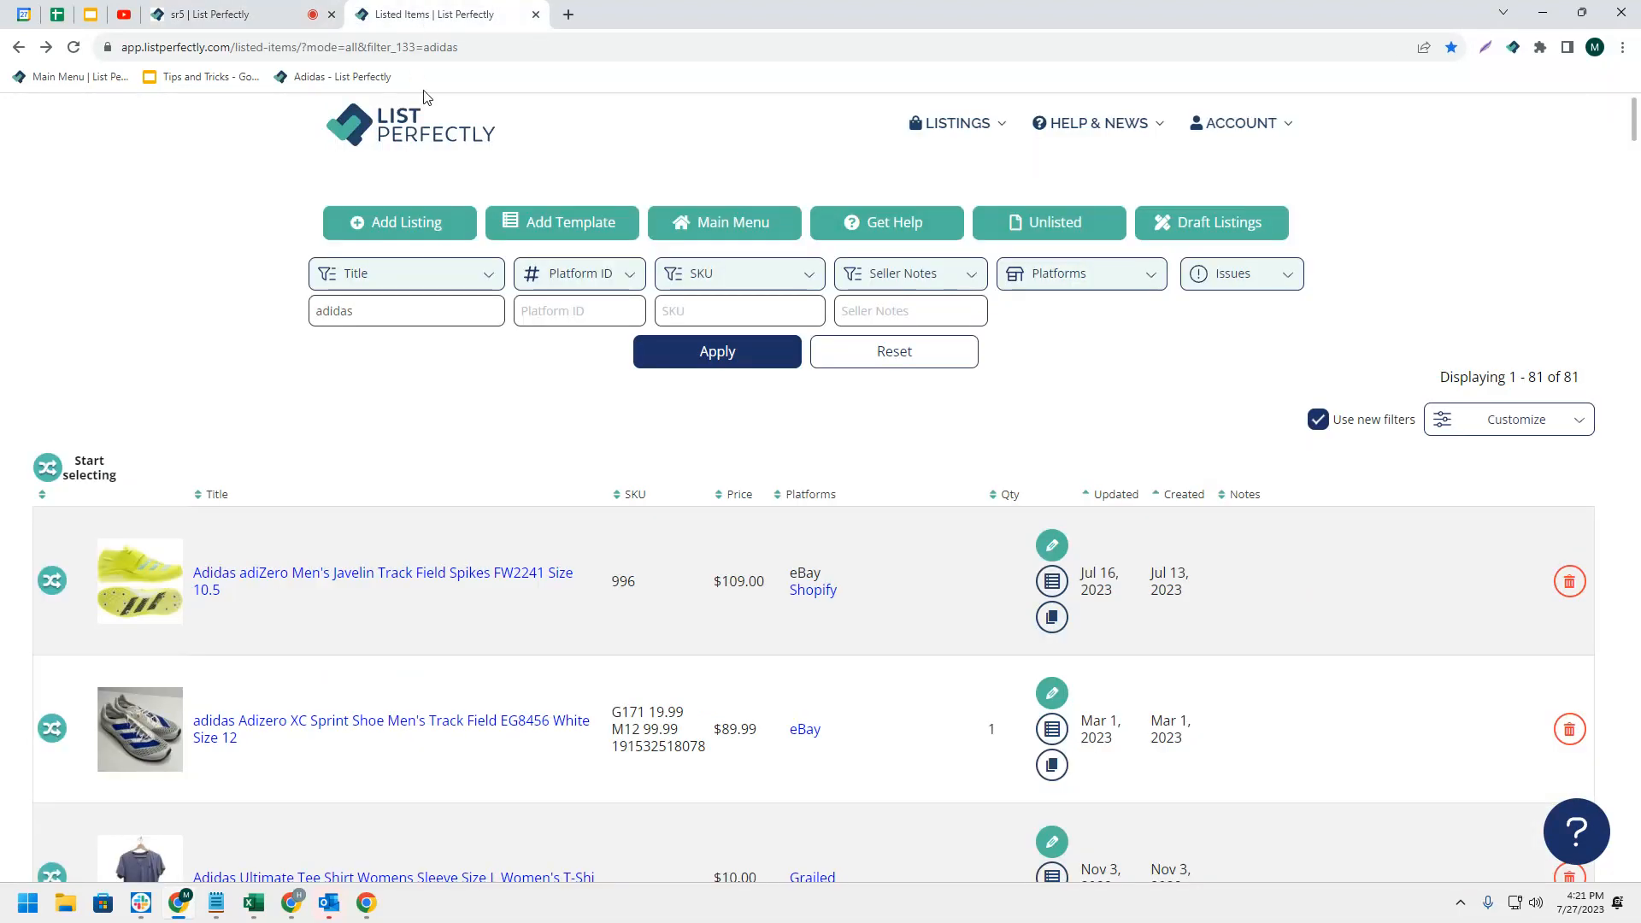
mouse_move(438, 530)
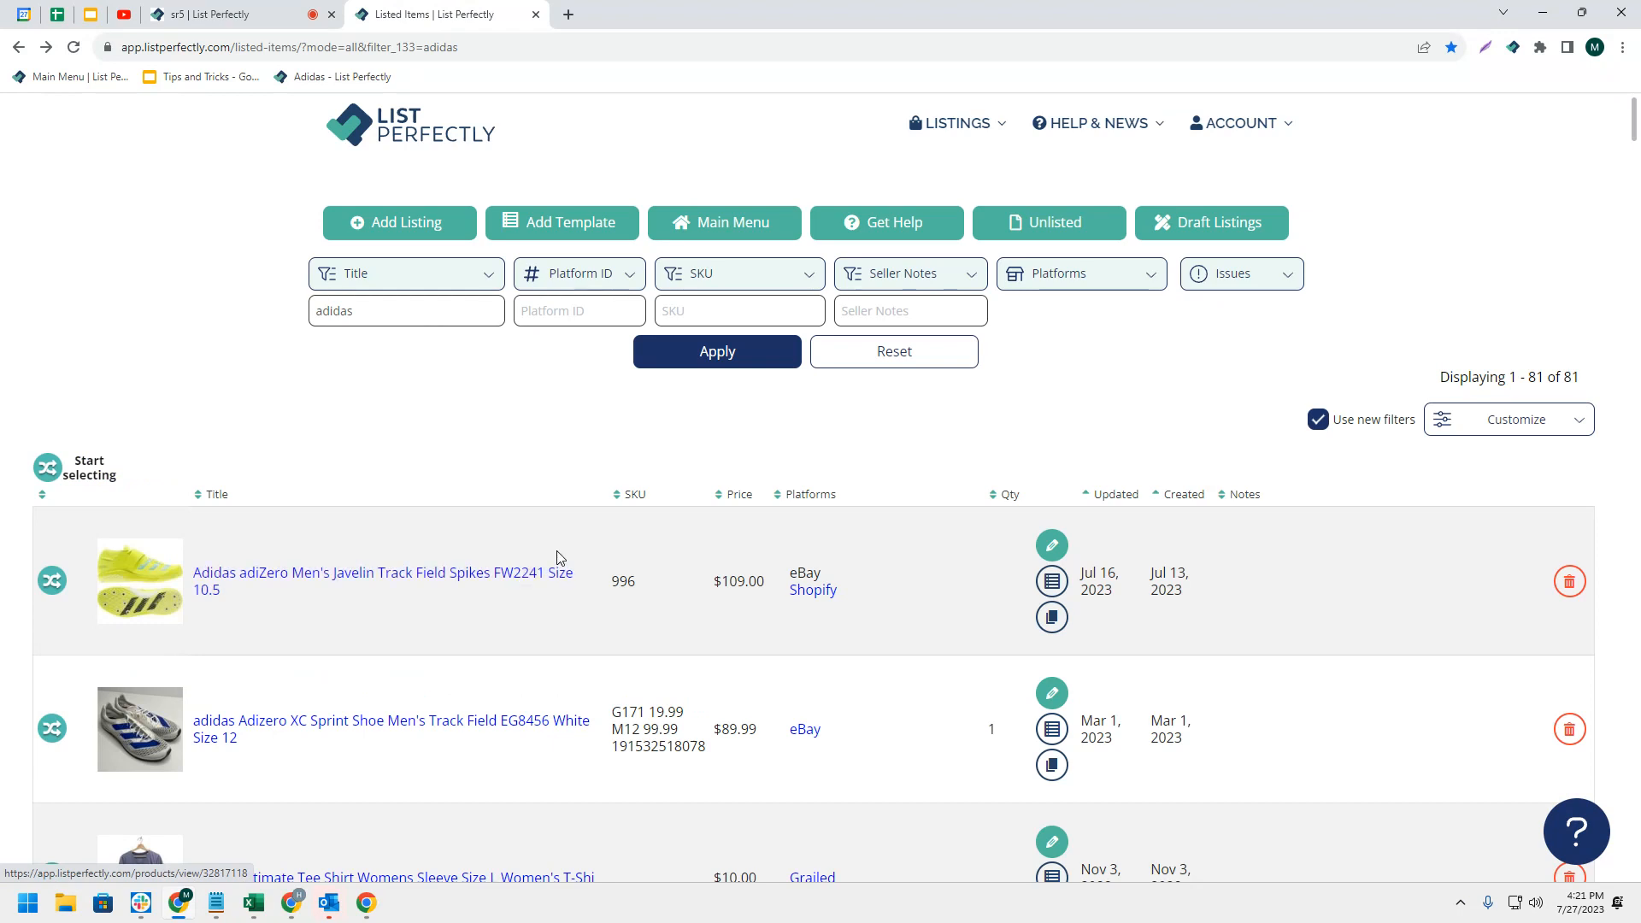
mouse_move(619, 602)
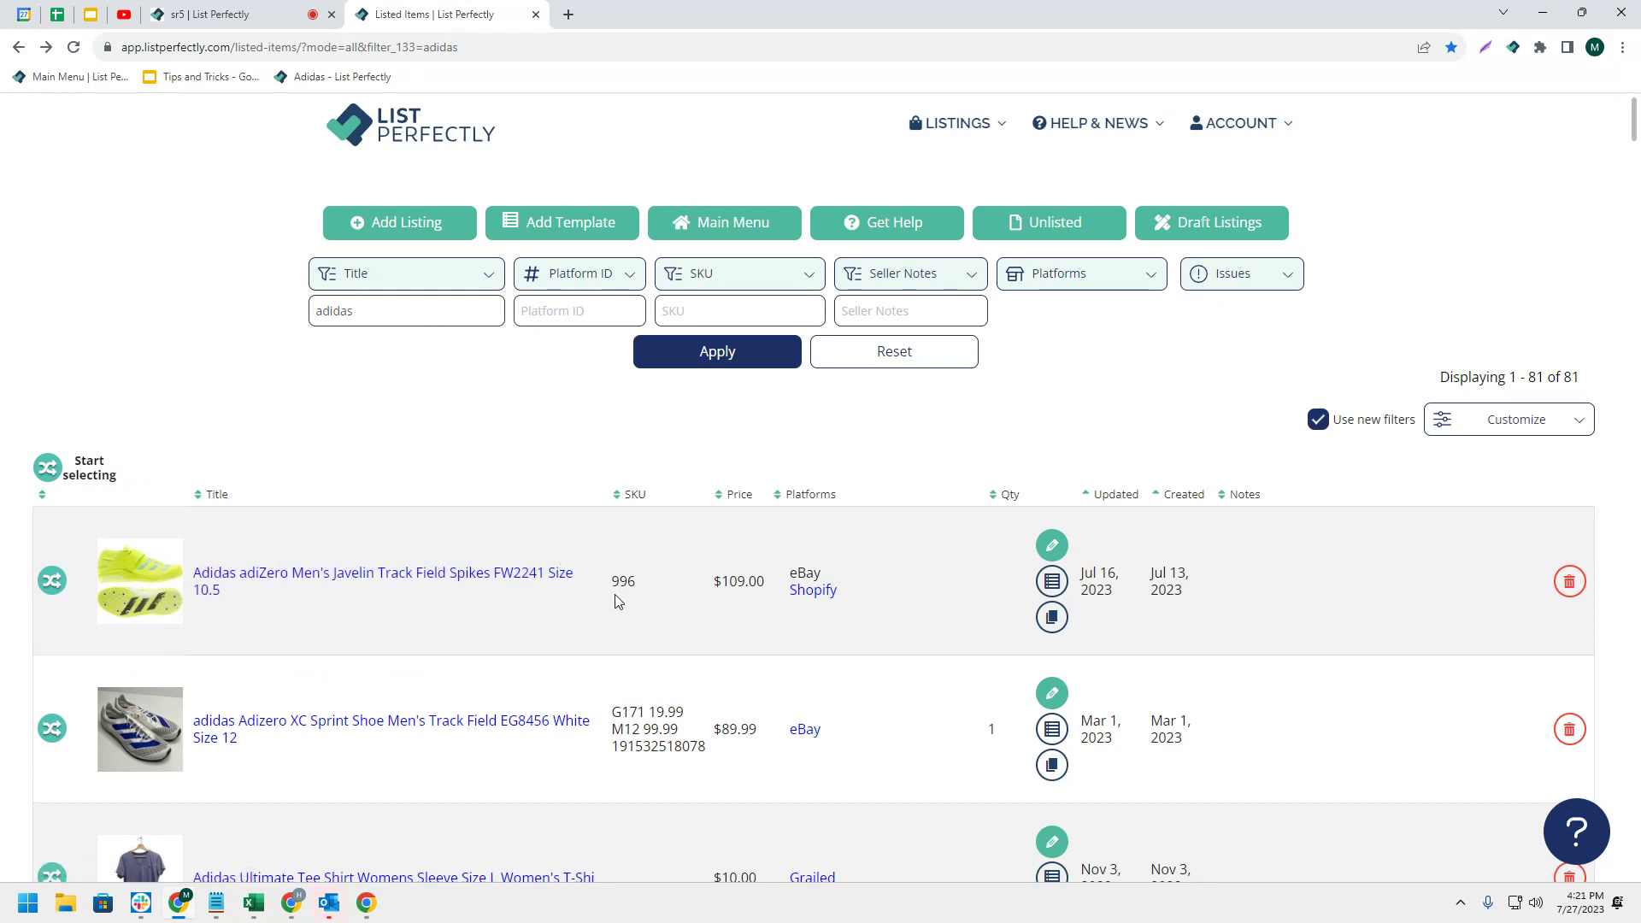
mouse_move(1108, 520)
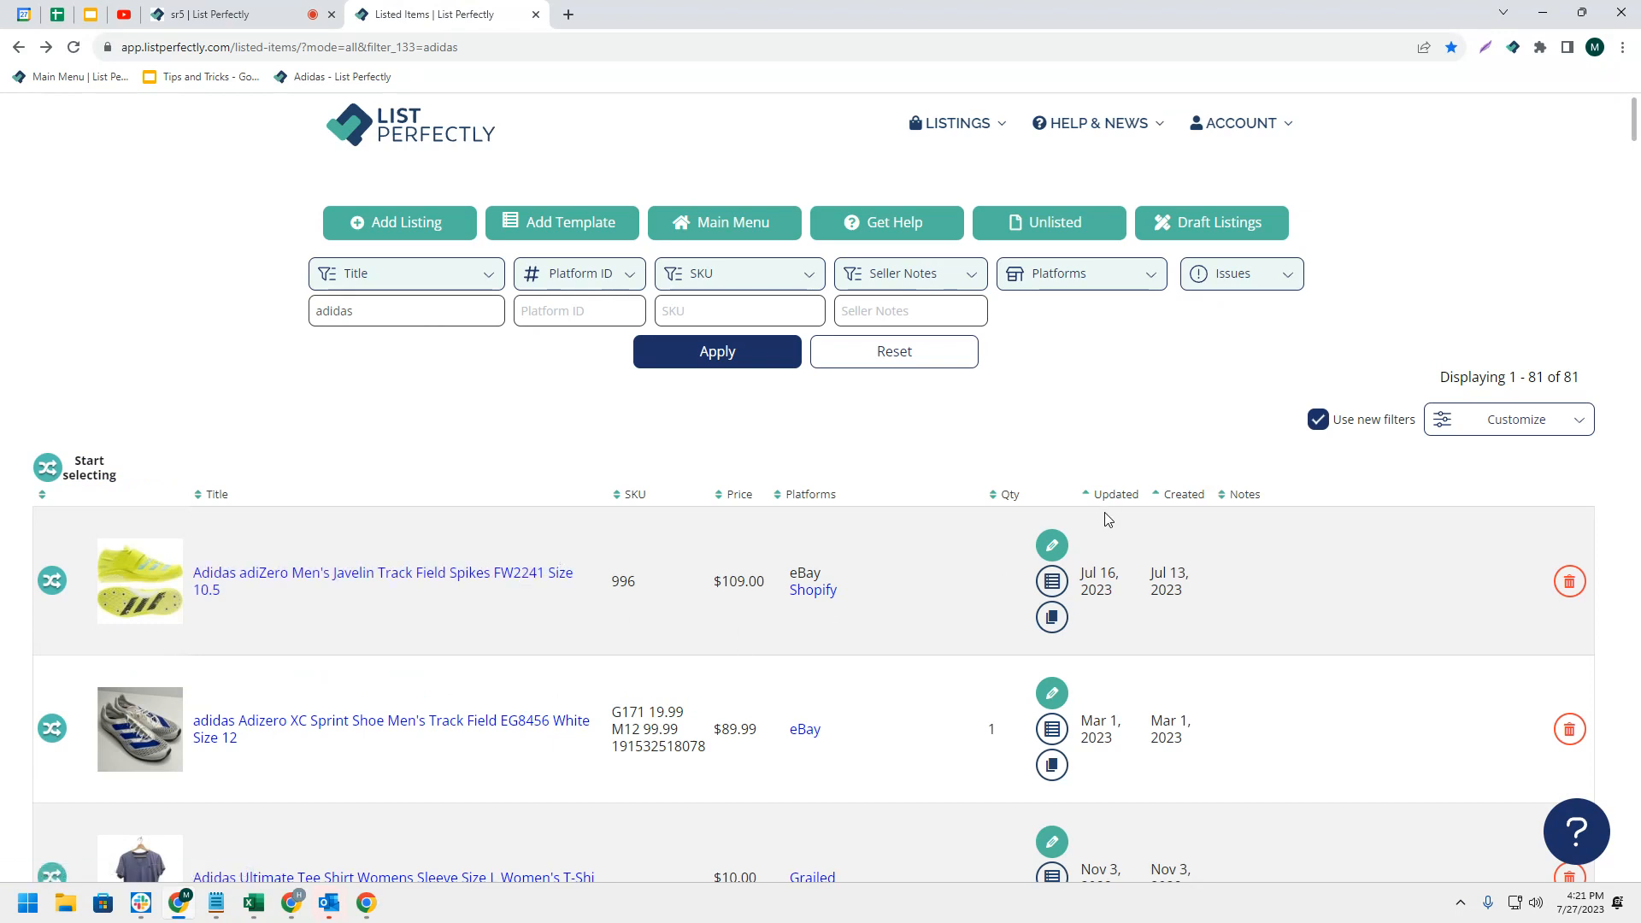
mouse_move(1053, 545)
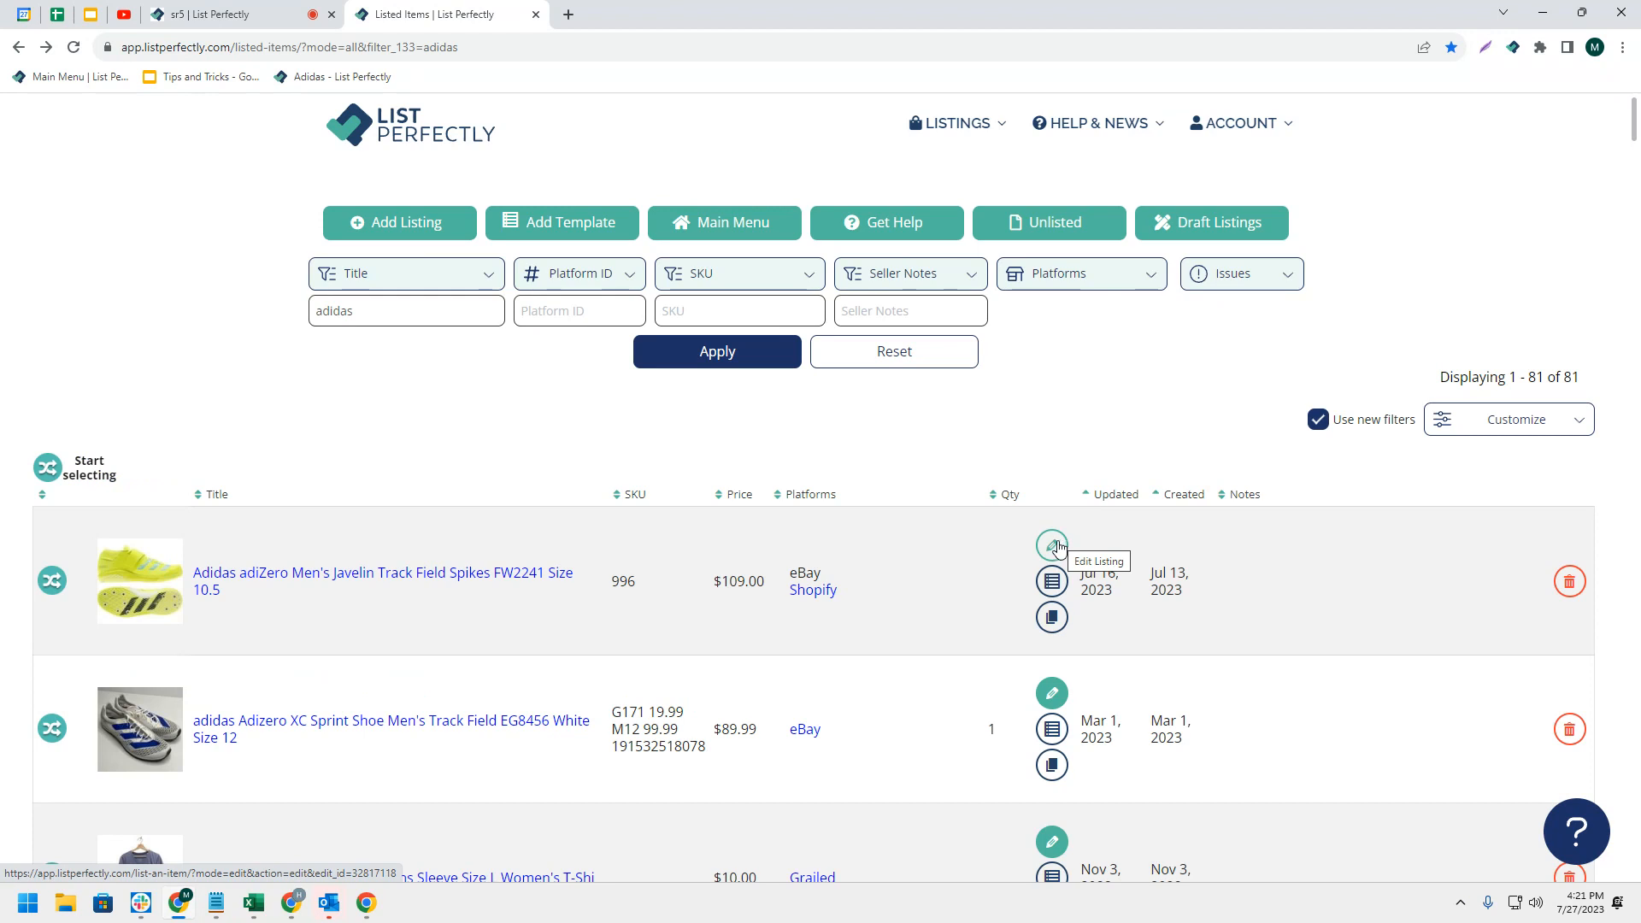
Open the Add or Edit Listing page for the Adidas adiZero Javelin spikes
left_click(1052, 545)
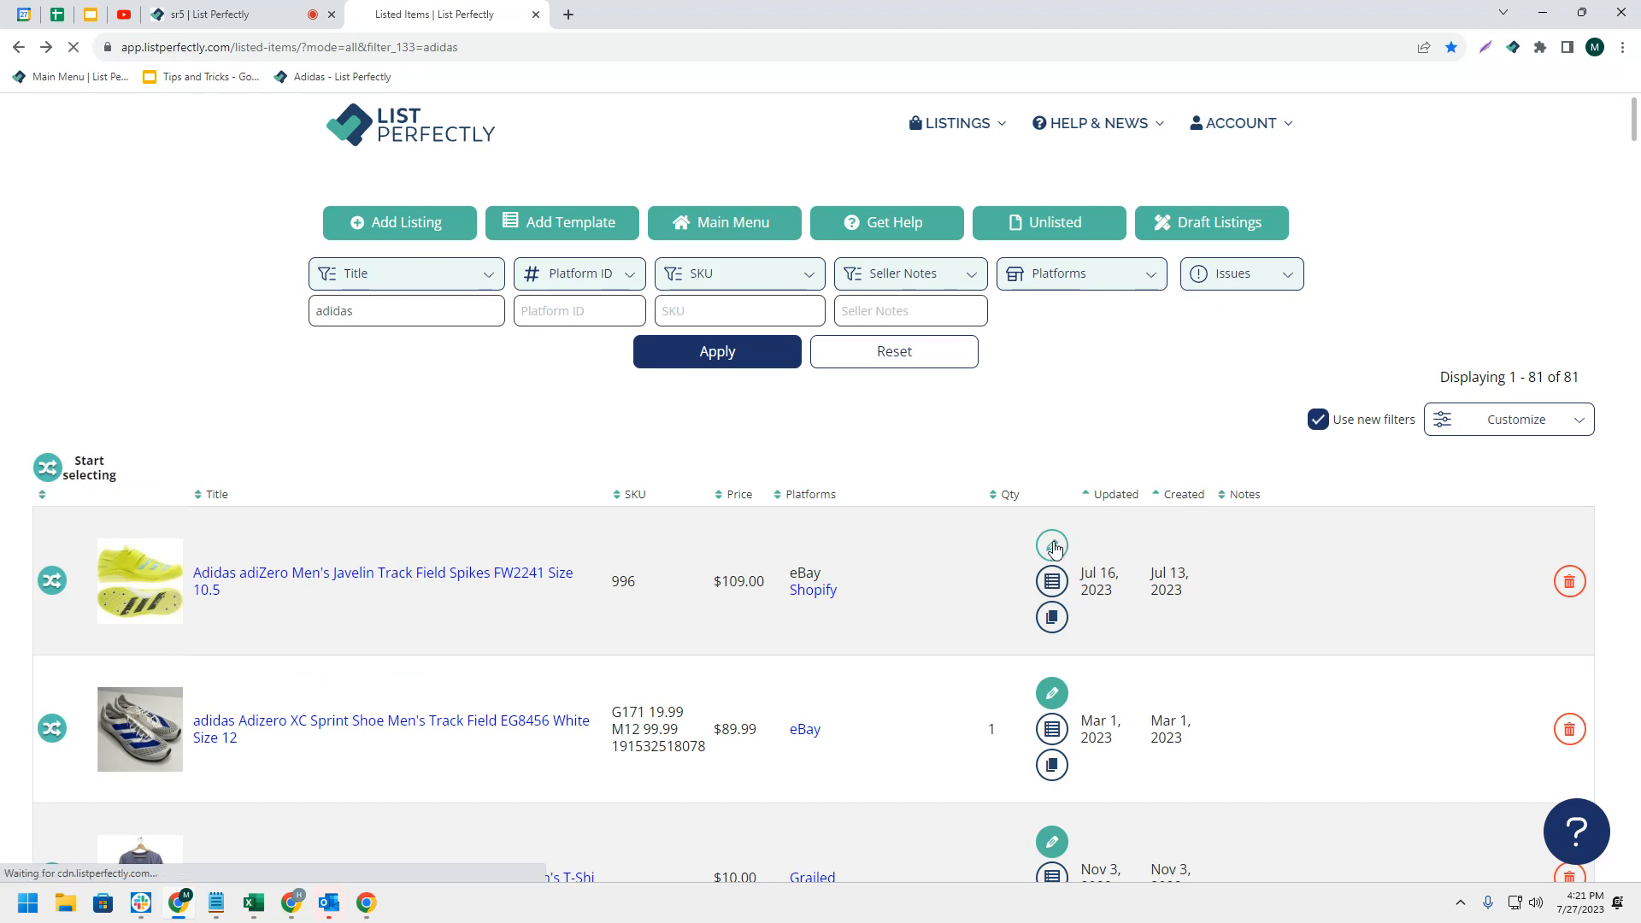
left_click(1052, 545)
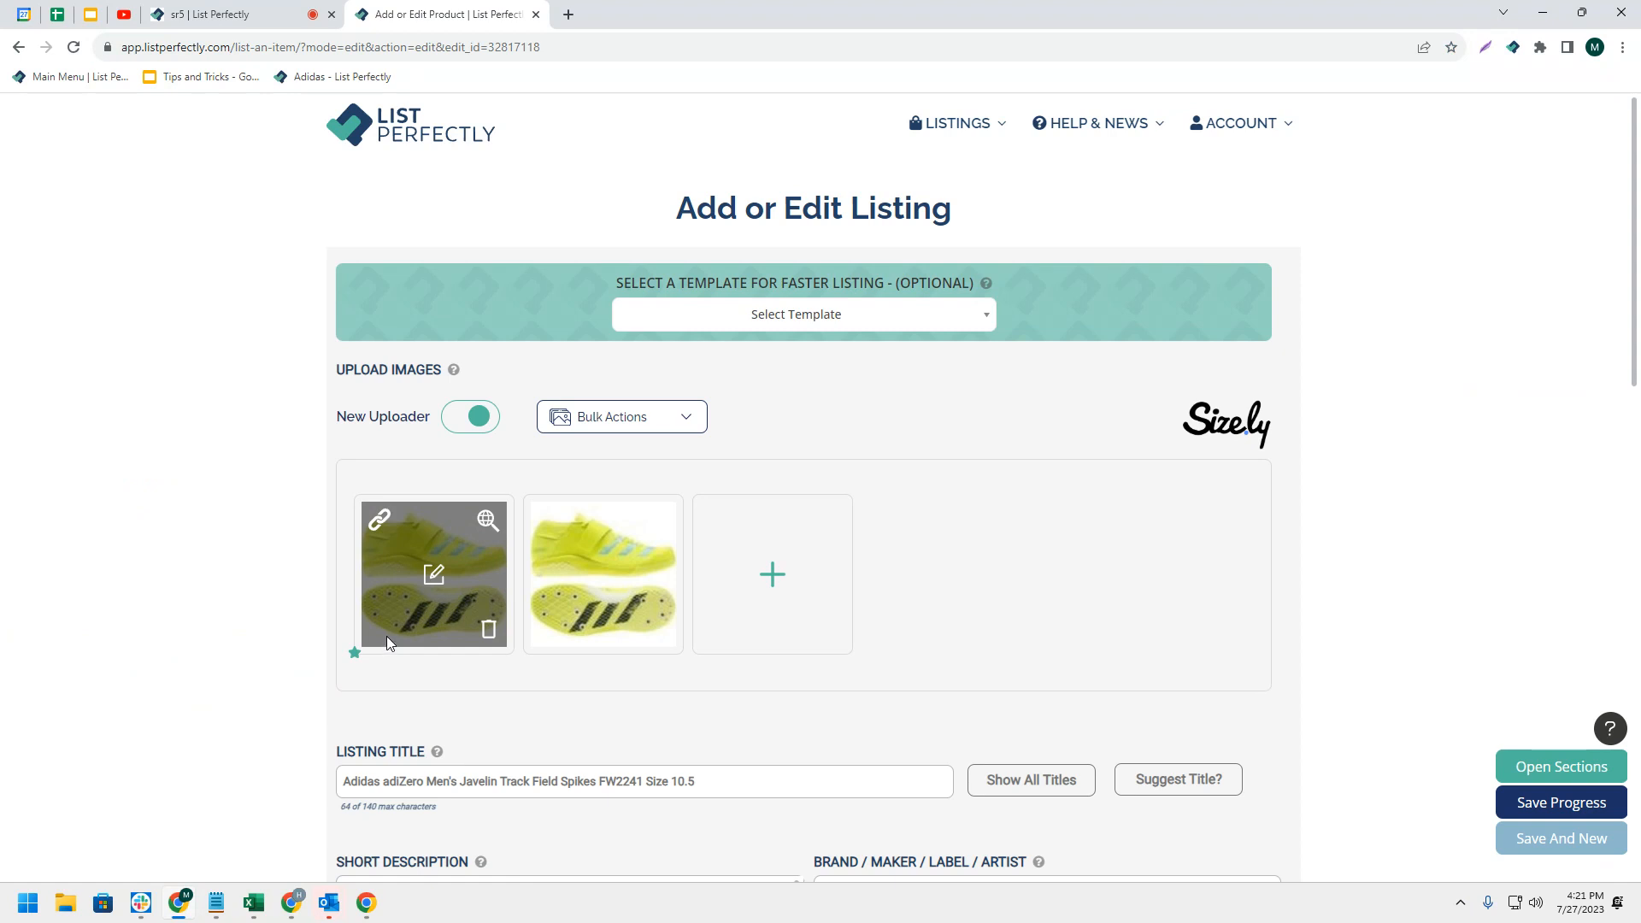
mouse_move(393, 638)
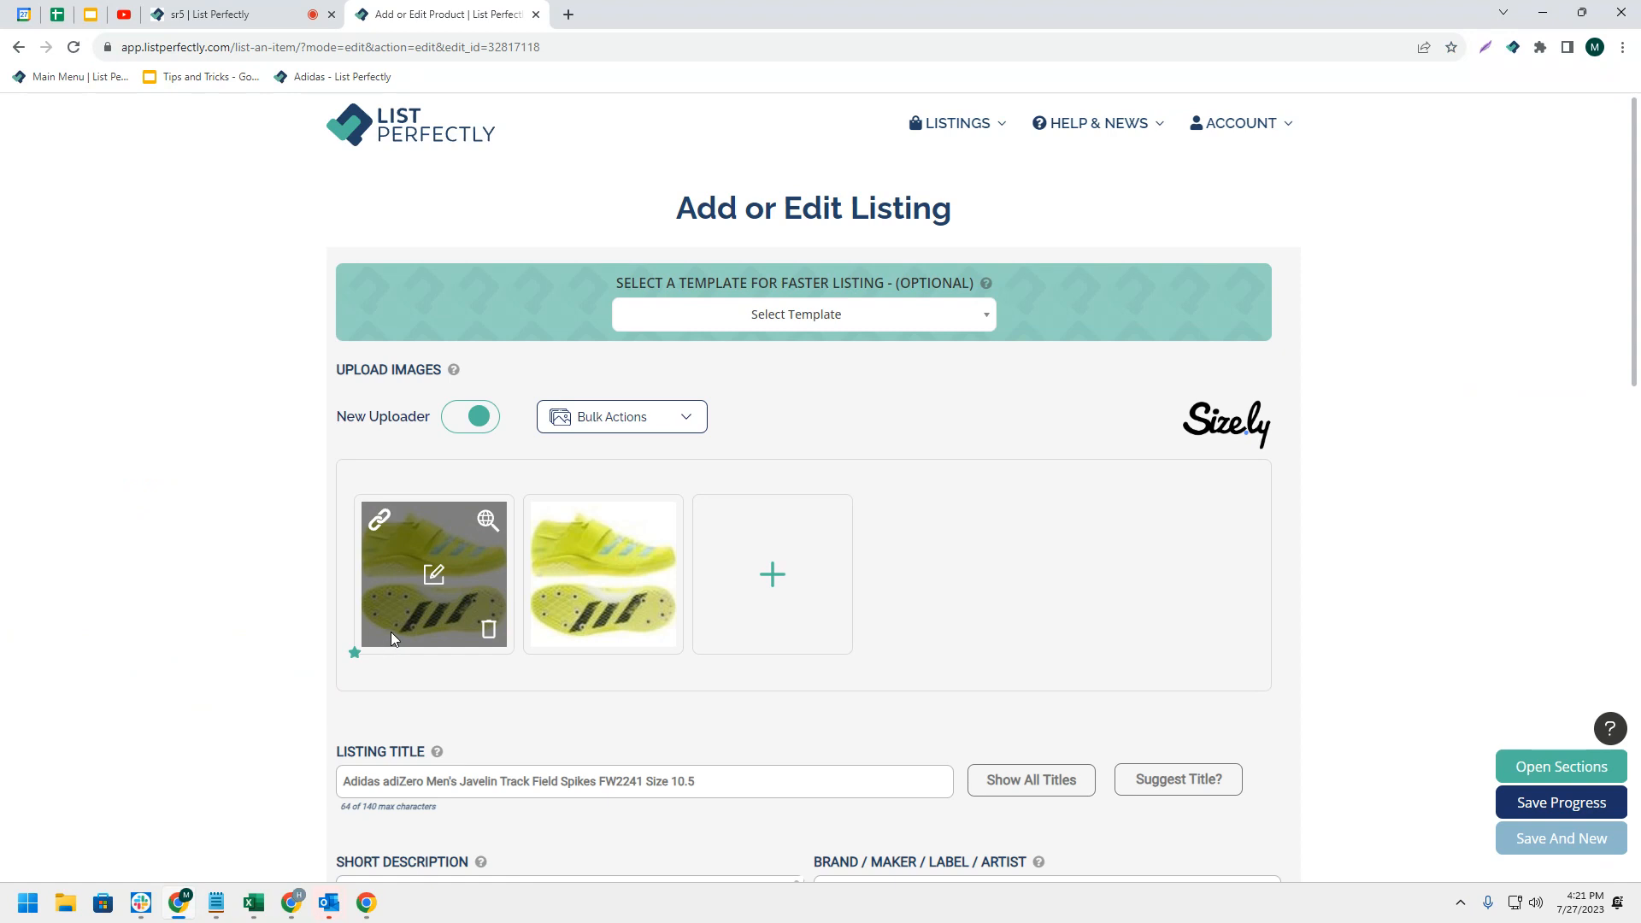
mouse_move(429, 646)
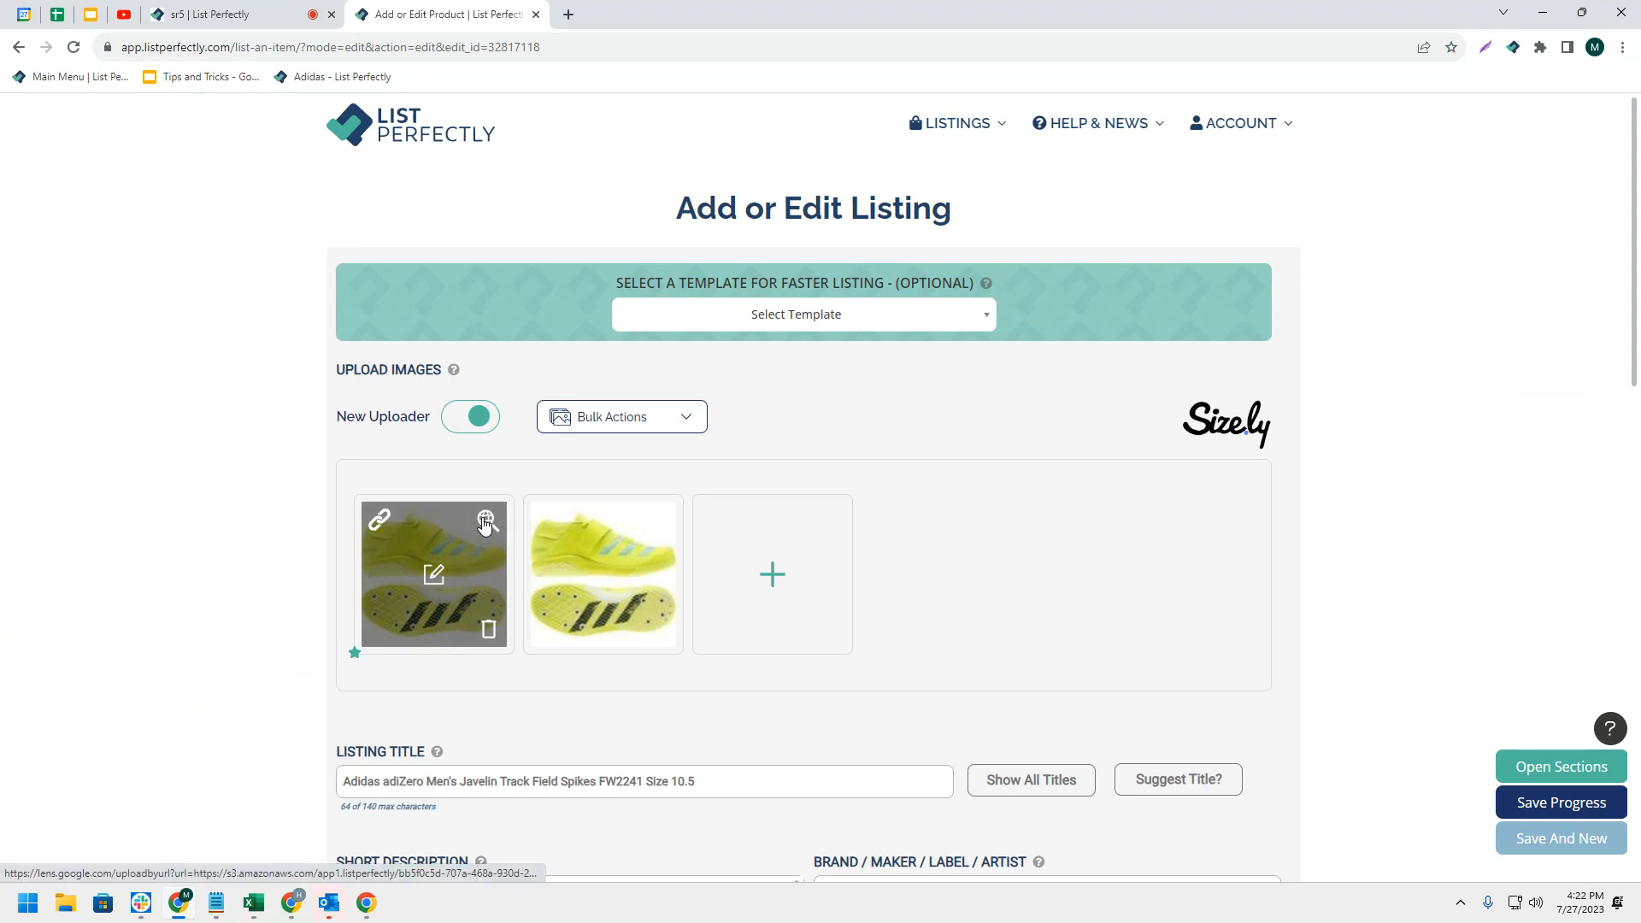
Check Google Lens visual matches ($49–$110) for the yellow spike photo, then return to the edit form
left_click(486, 520)
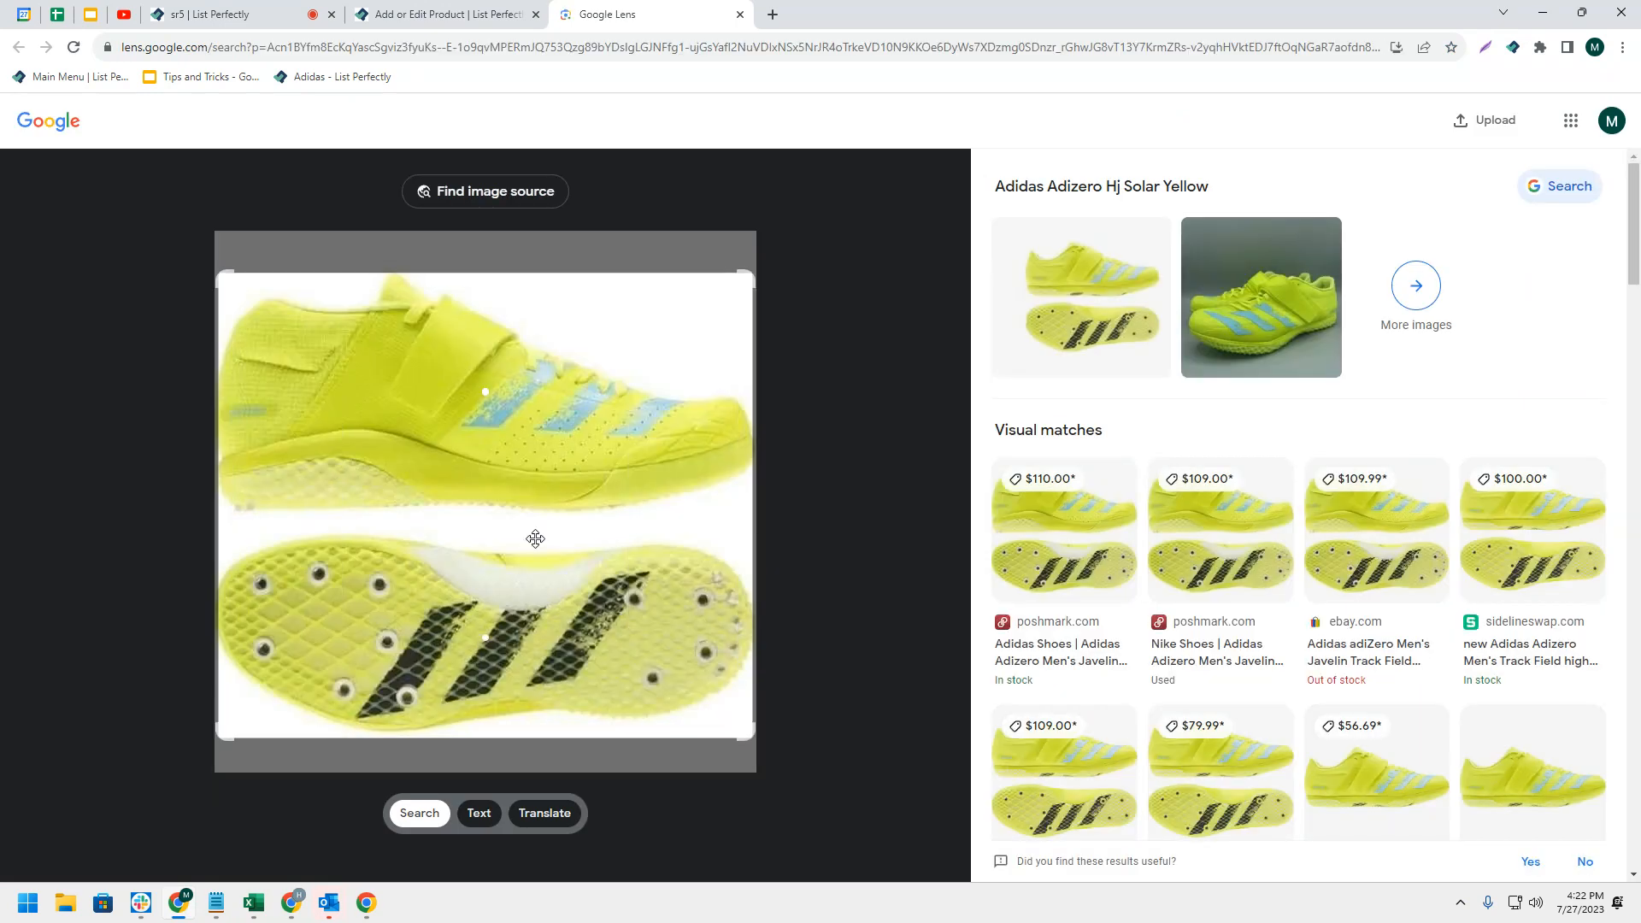
mouse_move(1159, 609)
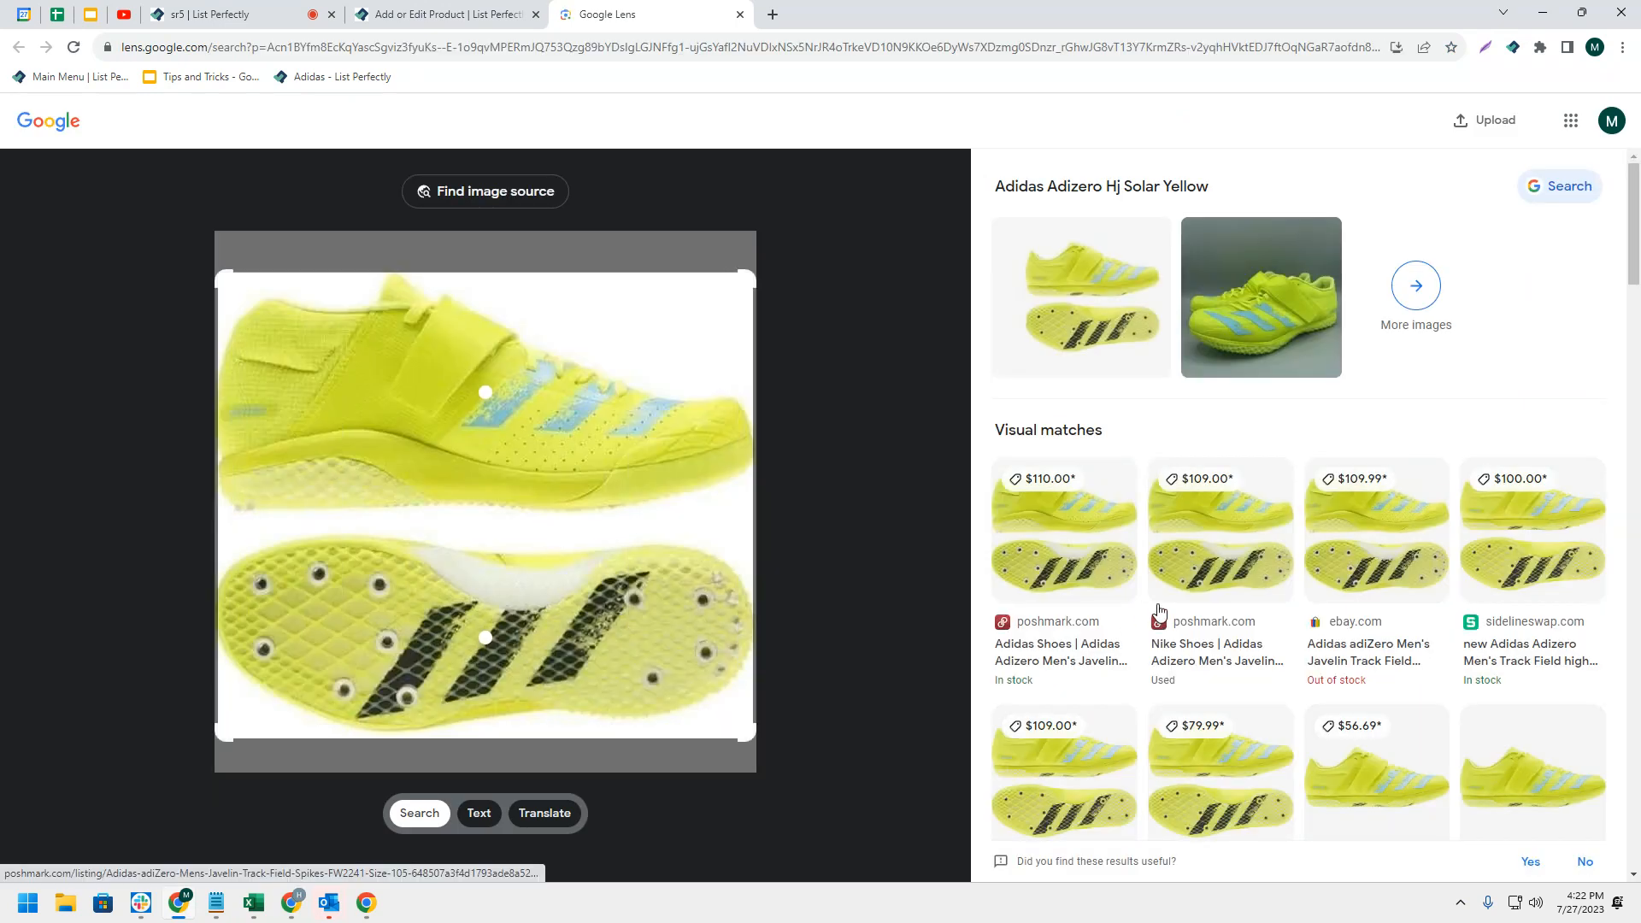
scroll("down", 3)
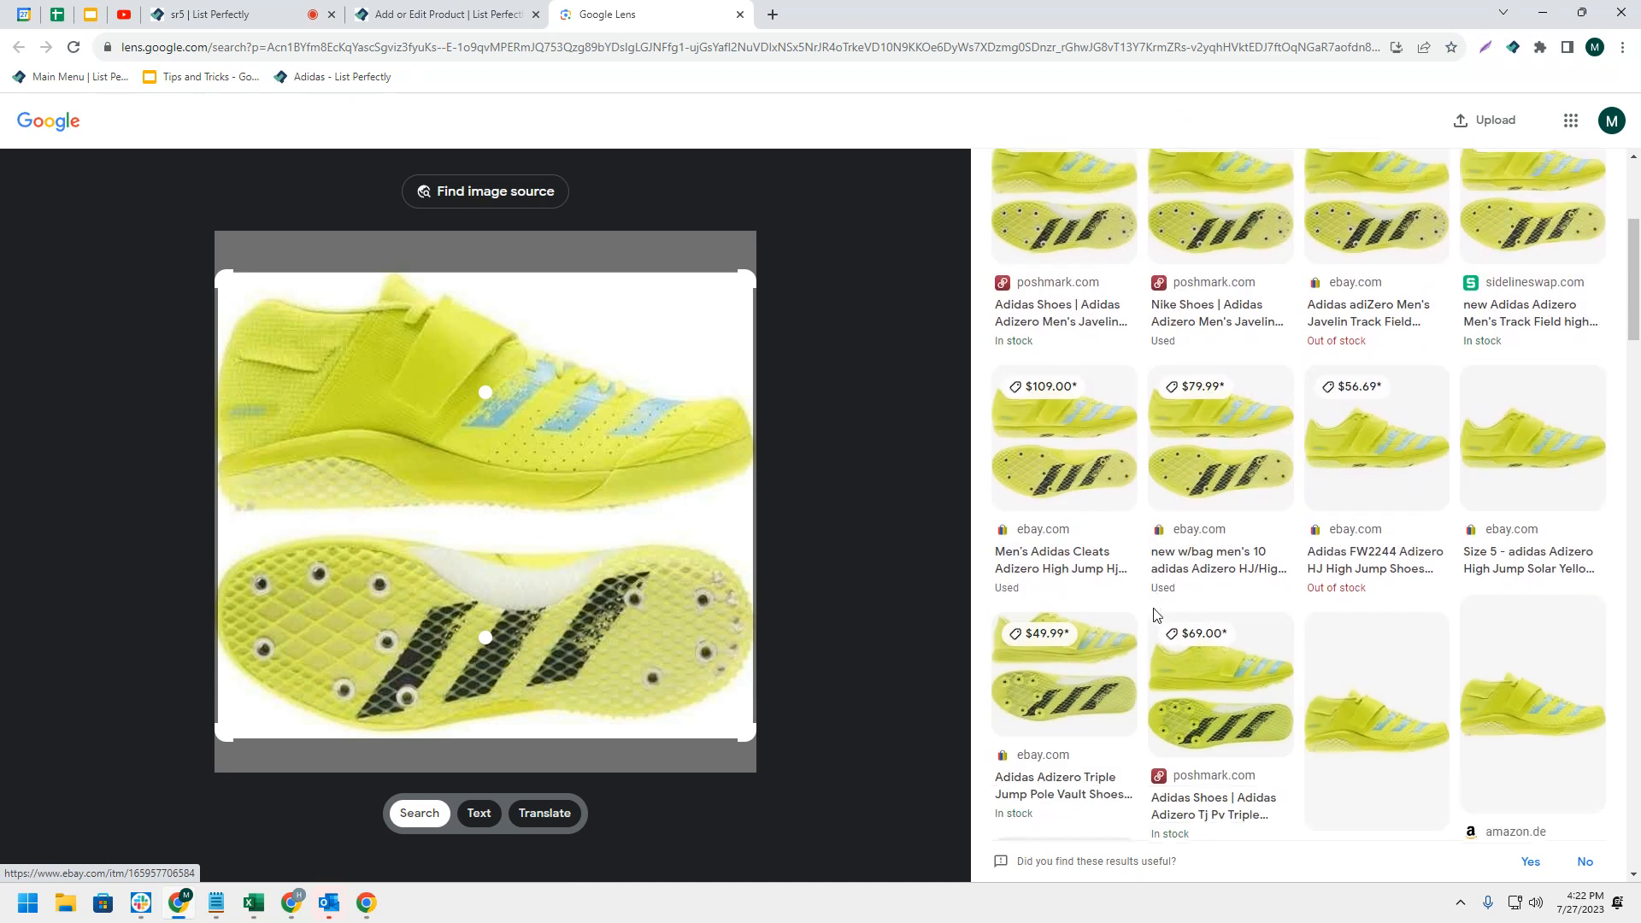
scroll("down", 3)
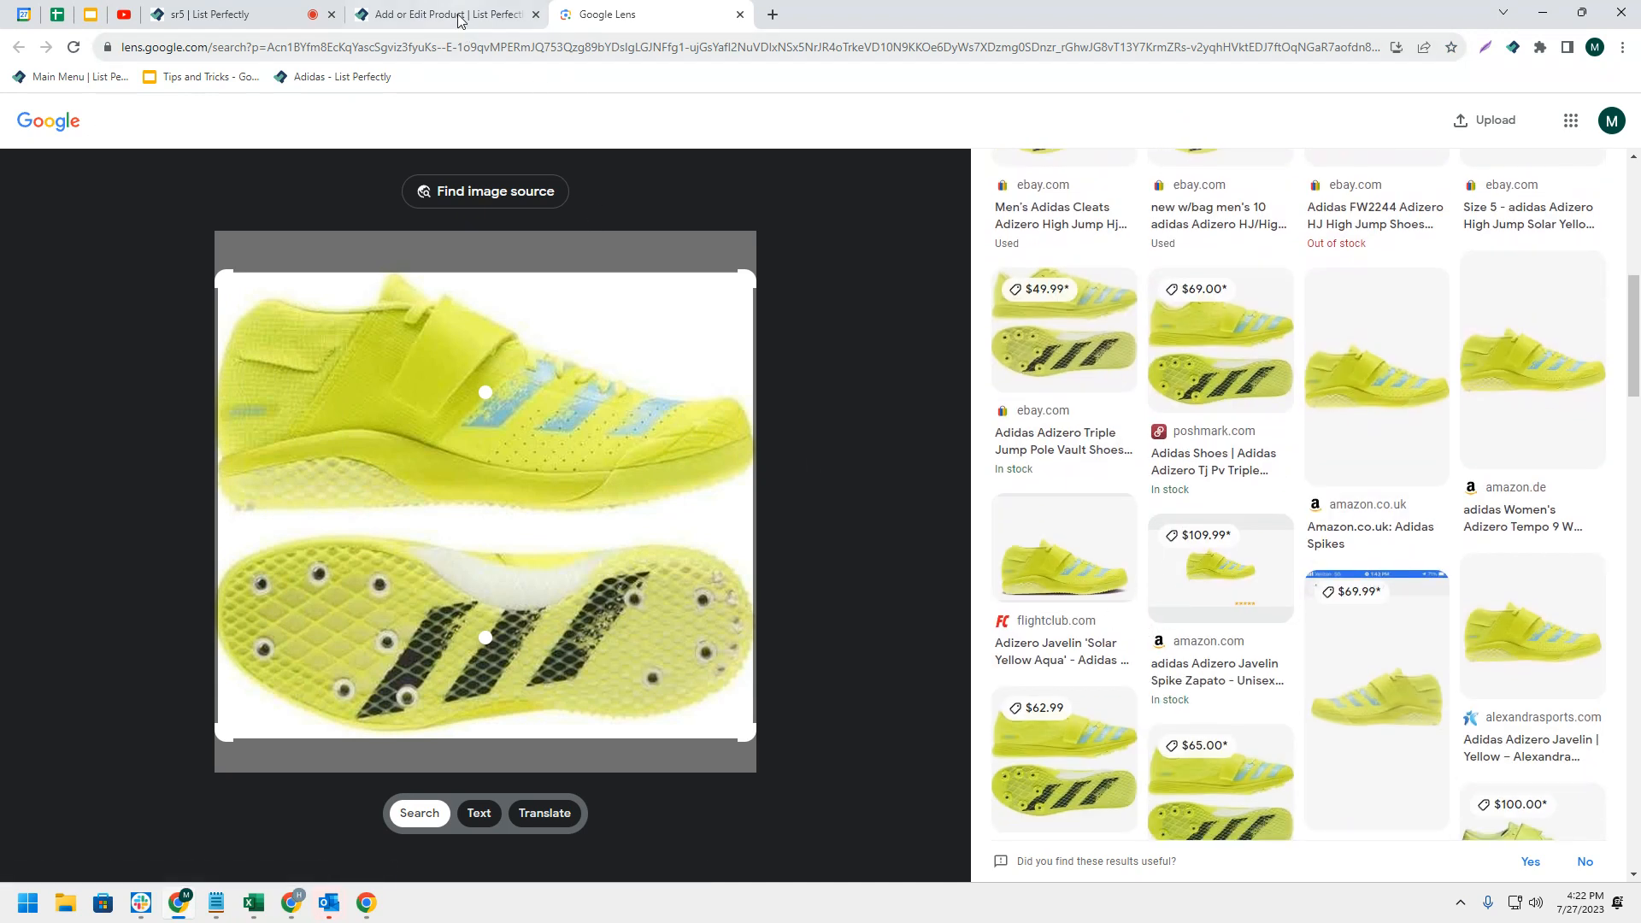
left_click(441, 14)
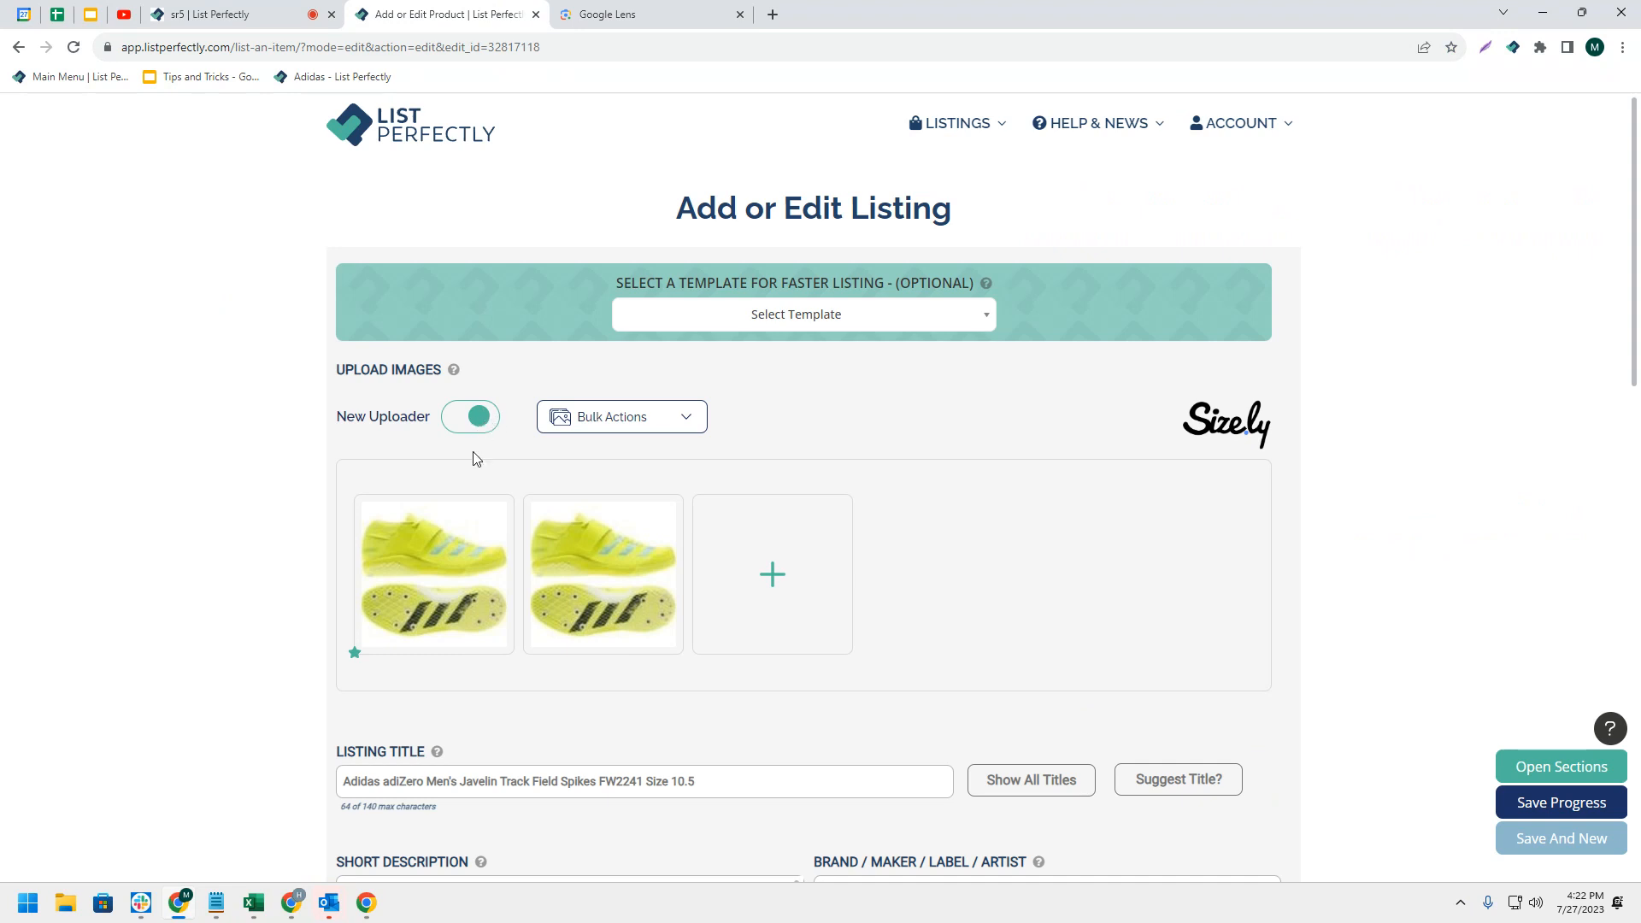
mouse_move(415, 598)
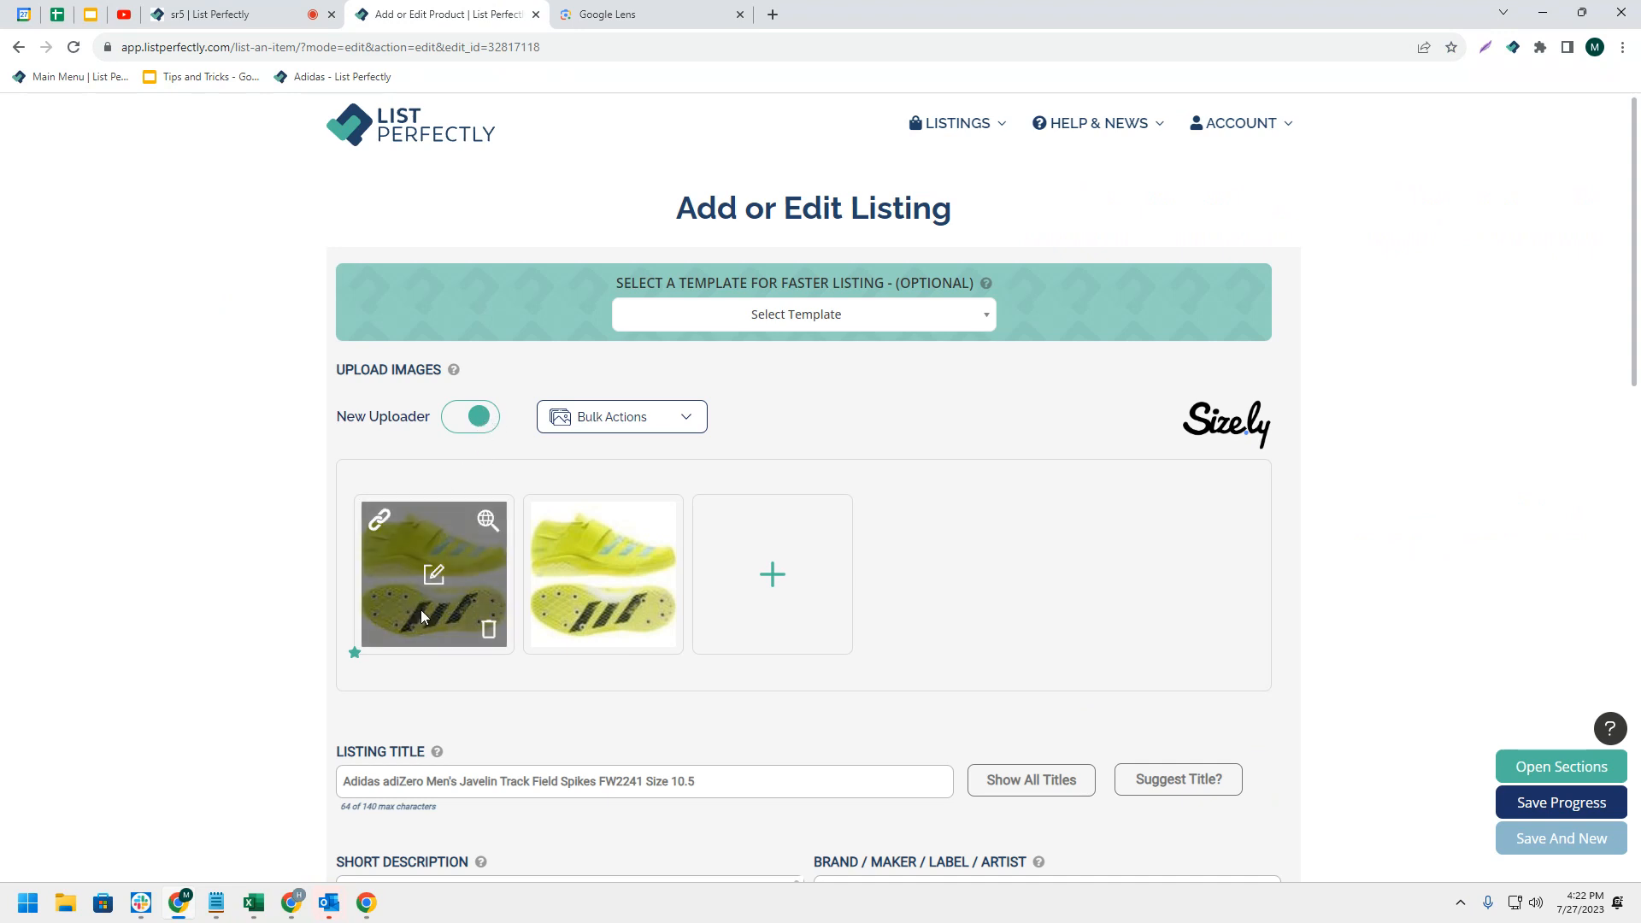
mouse_move(438, 624)
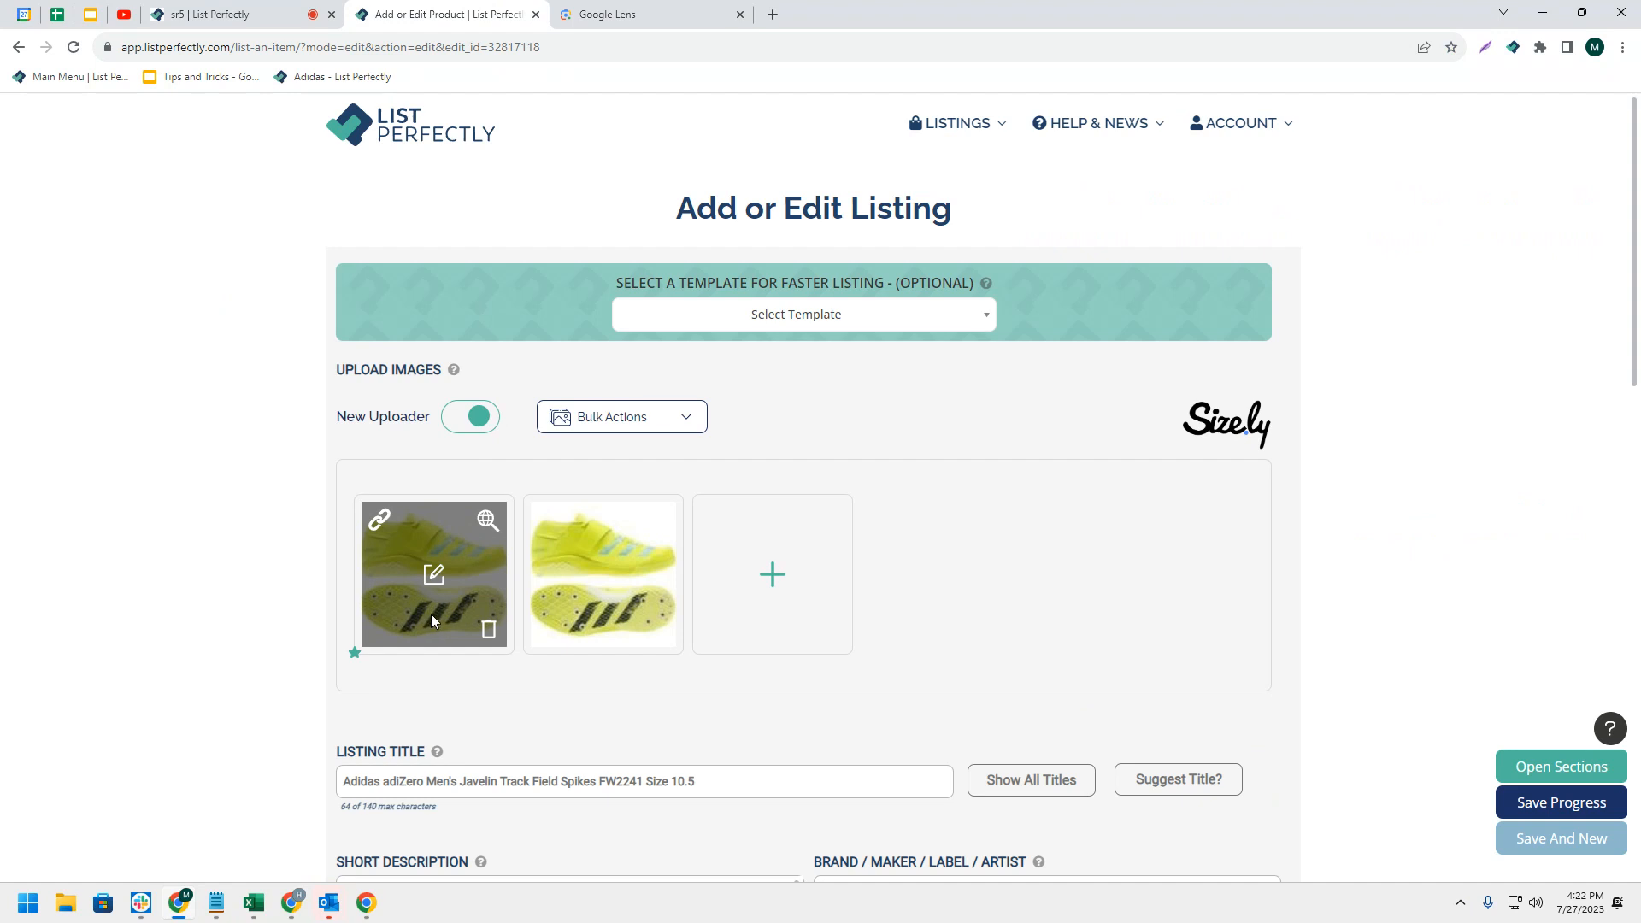
Start 'Search images with Google' from the page's context menu
right_click(434, 574)
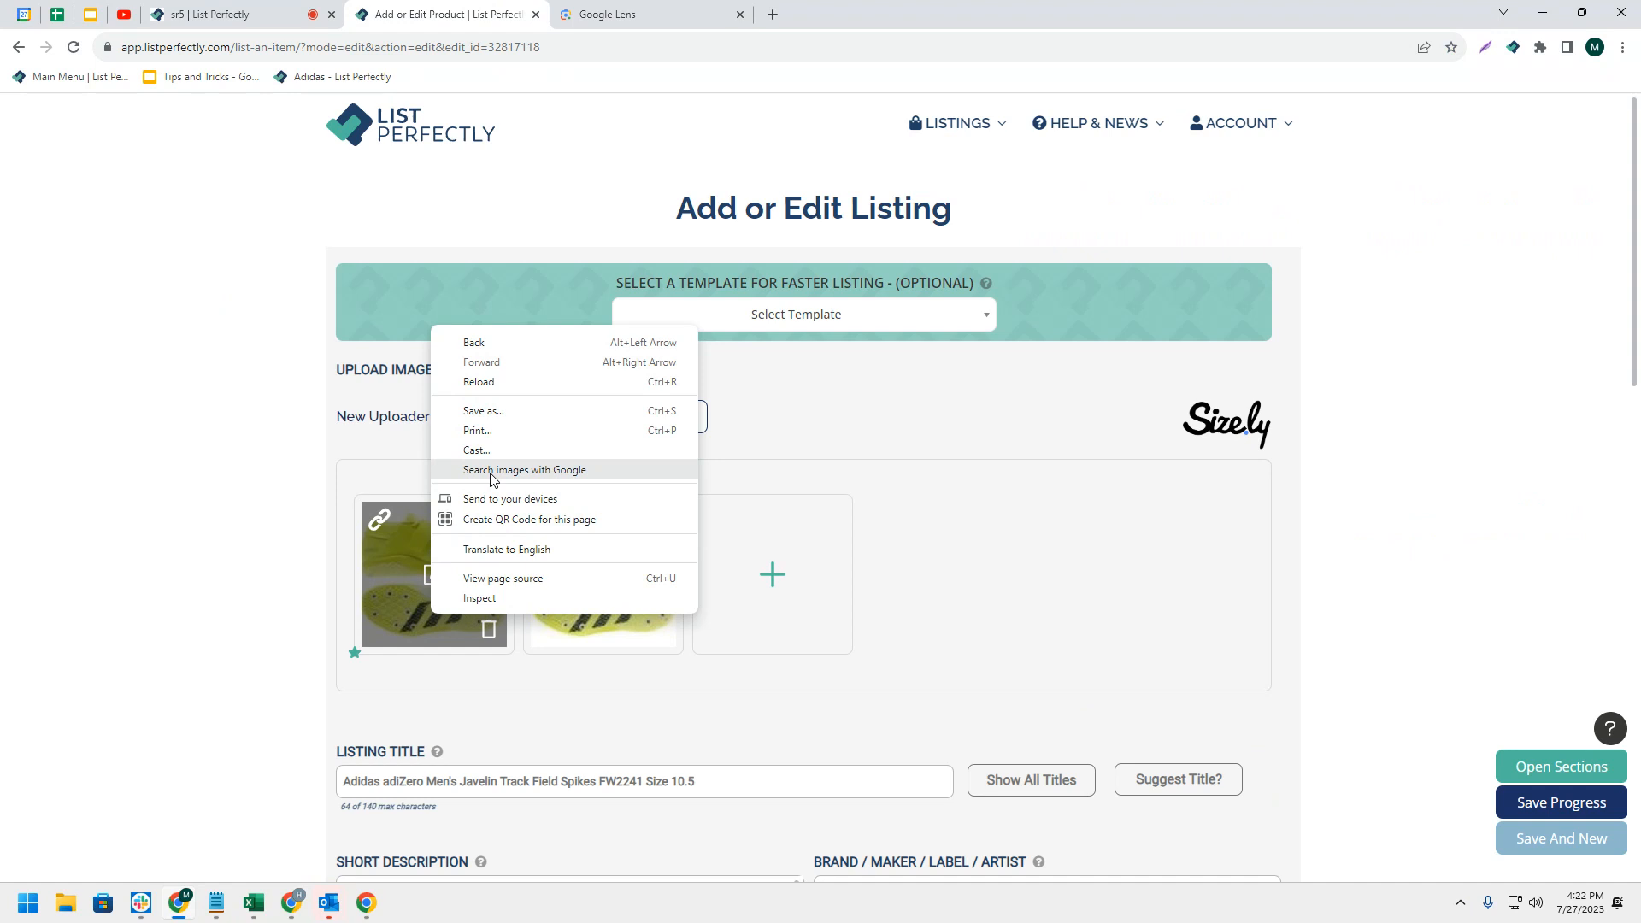
left_click(523, 469)
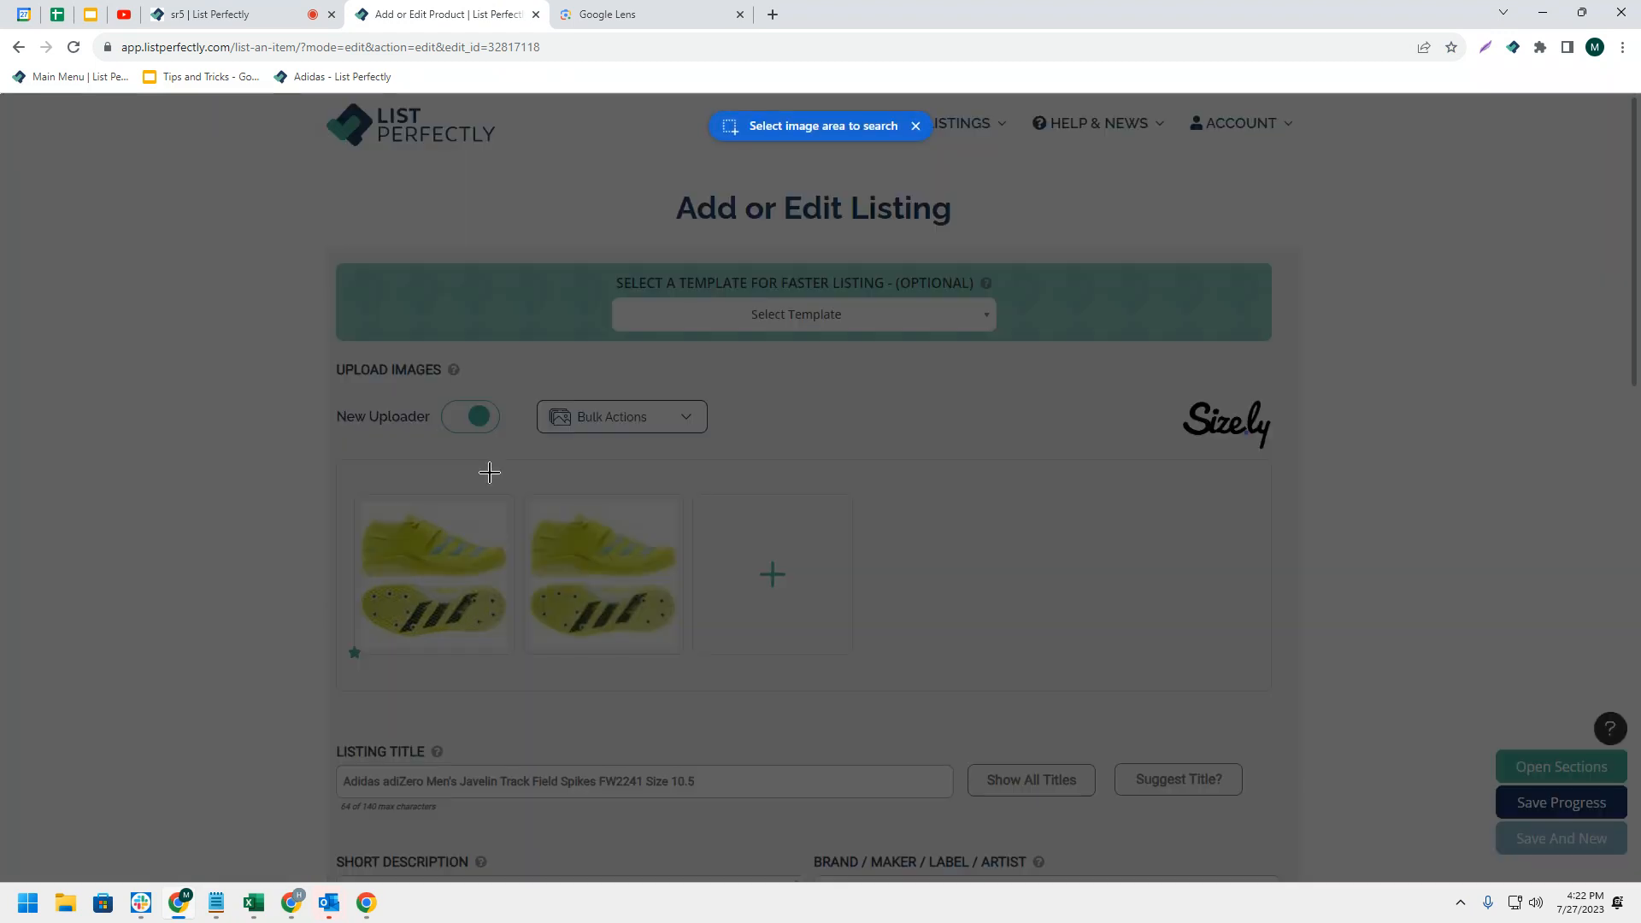
mouse_move(359, 496)
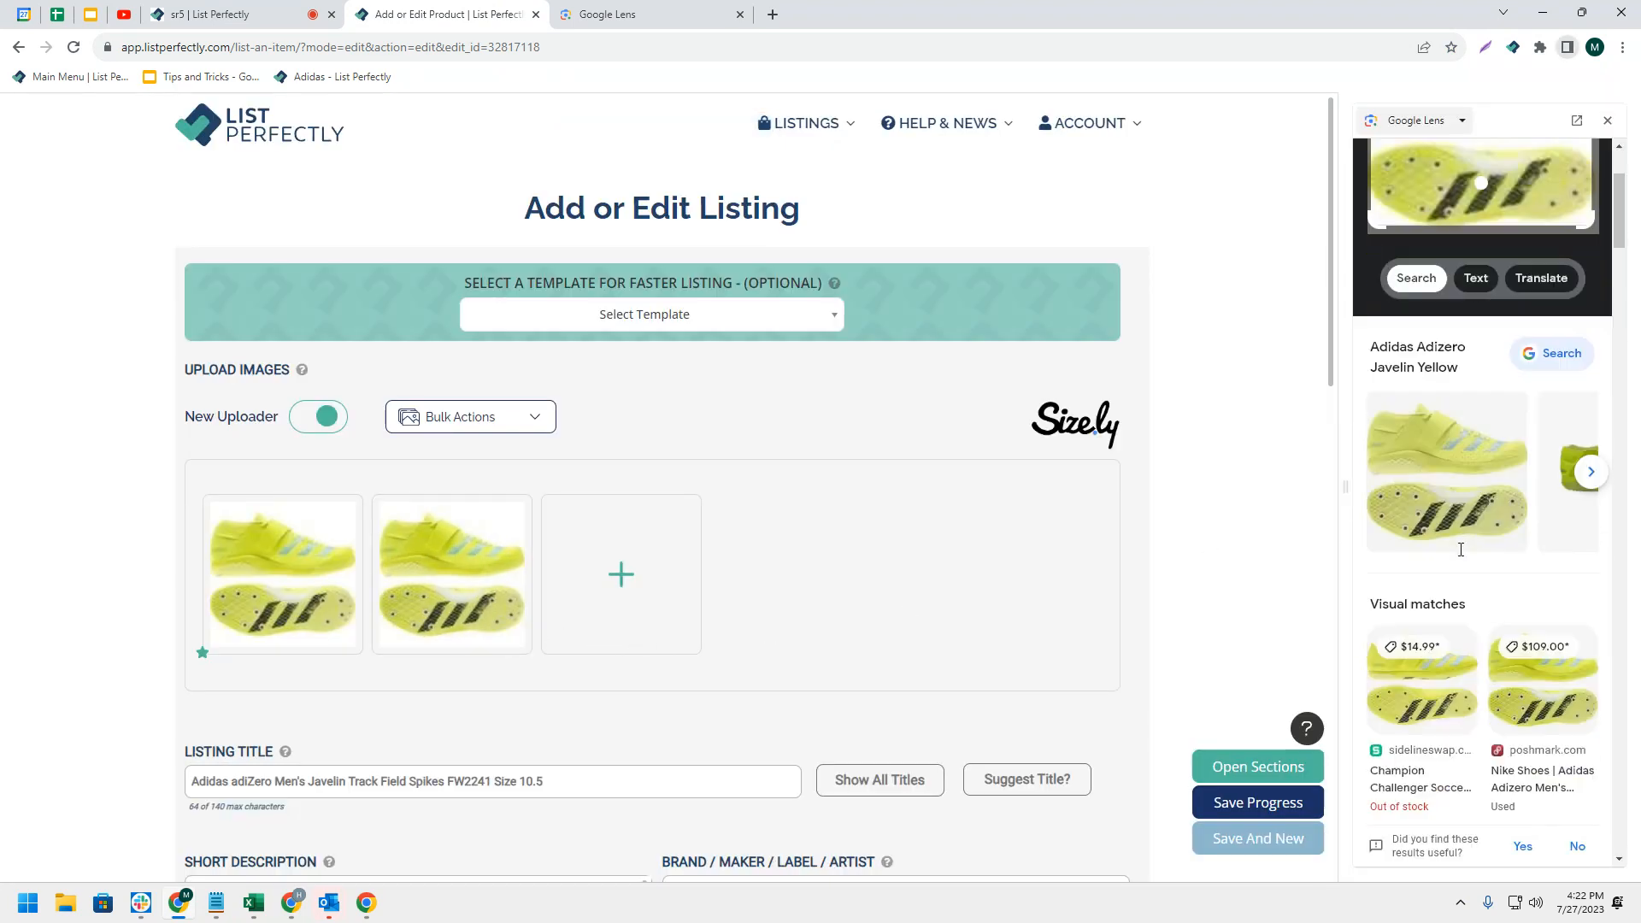
Scroll the Google Lens side panel's visual matches ($56–$199) beside the listing
scroll("down", 3)
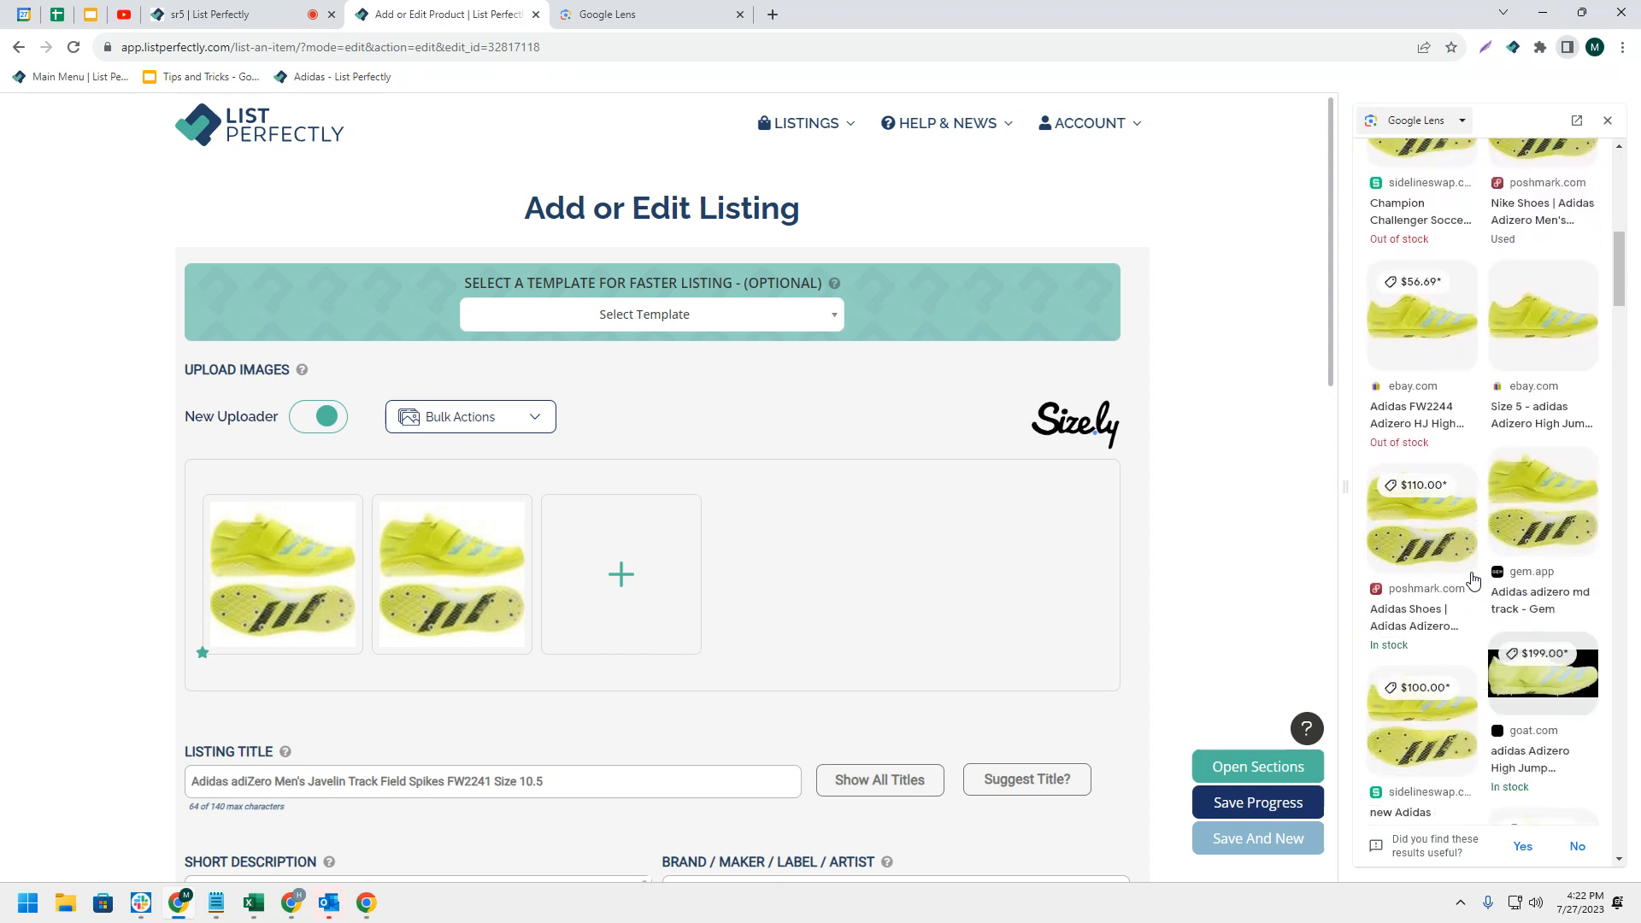
scroll("down", 3)
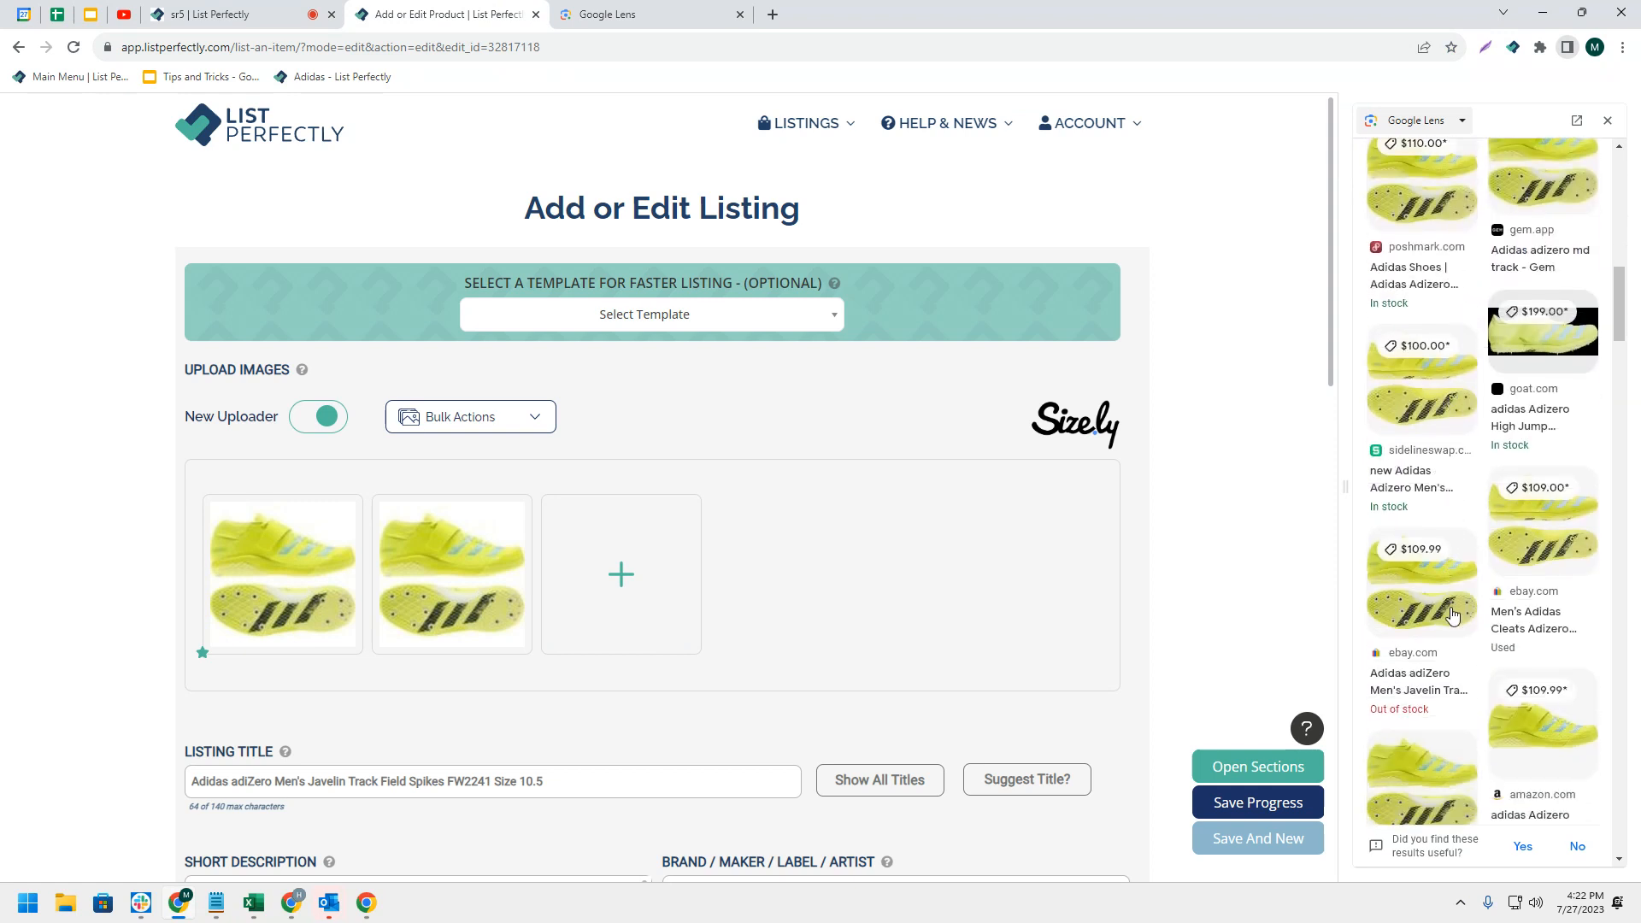
mouse_move(1190, 554)
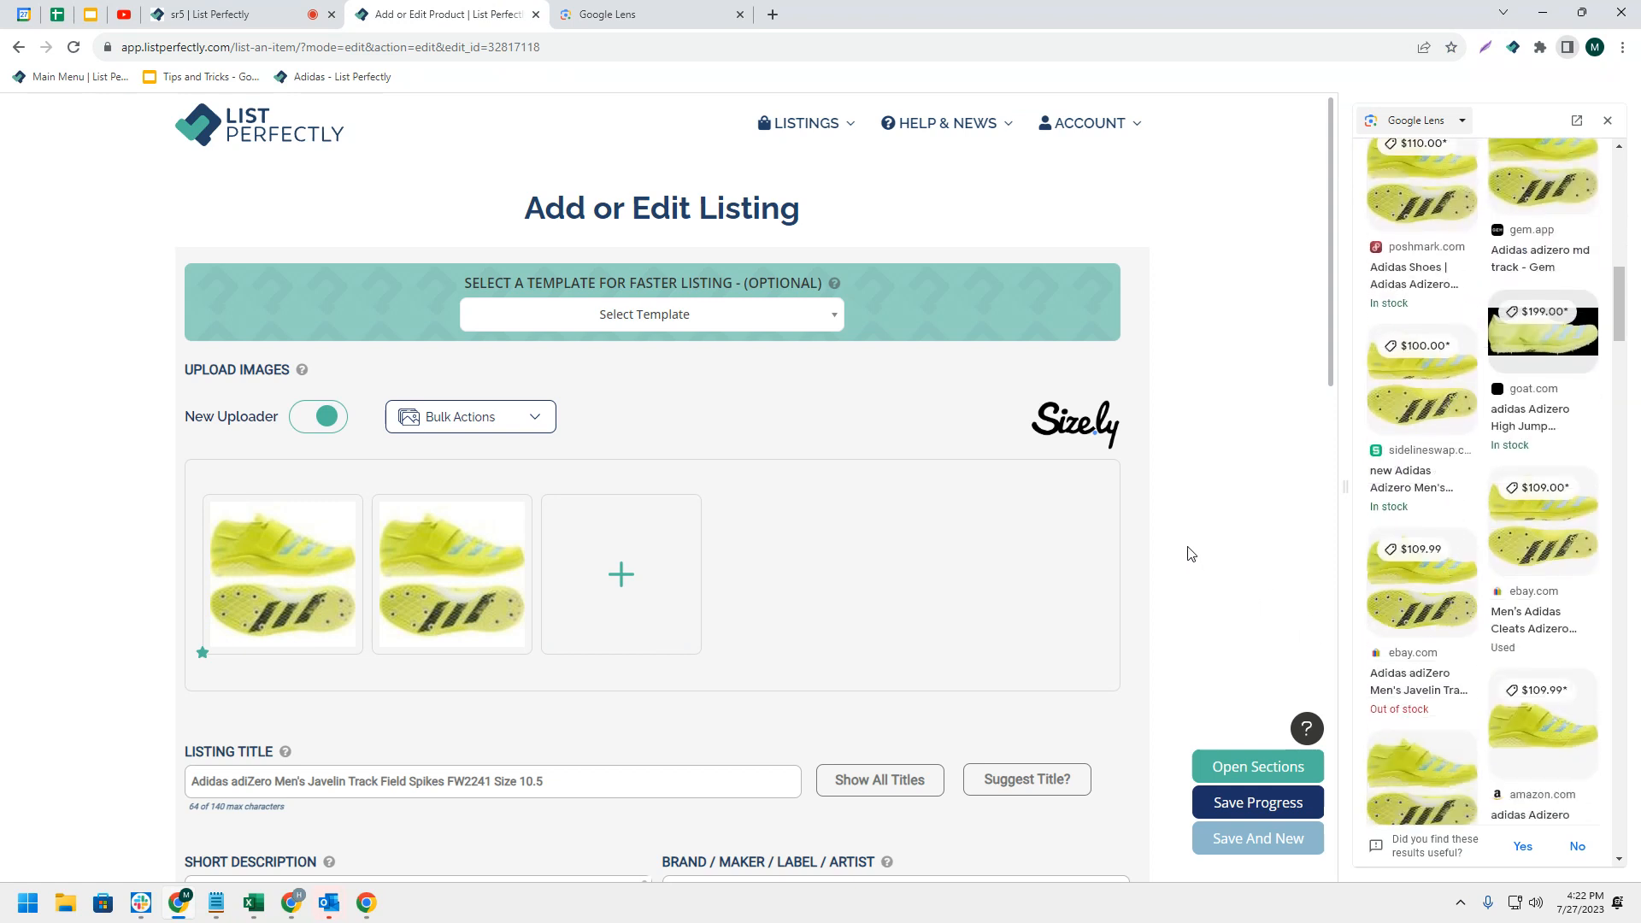
mouse_move(415, 364)
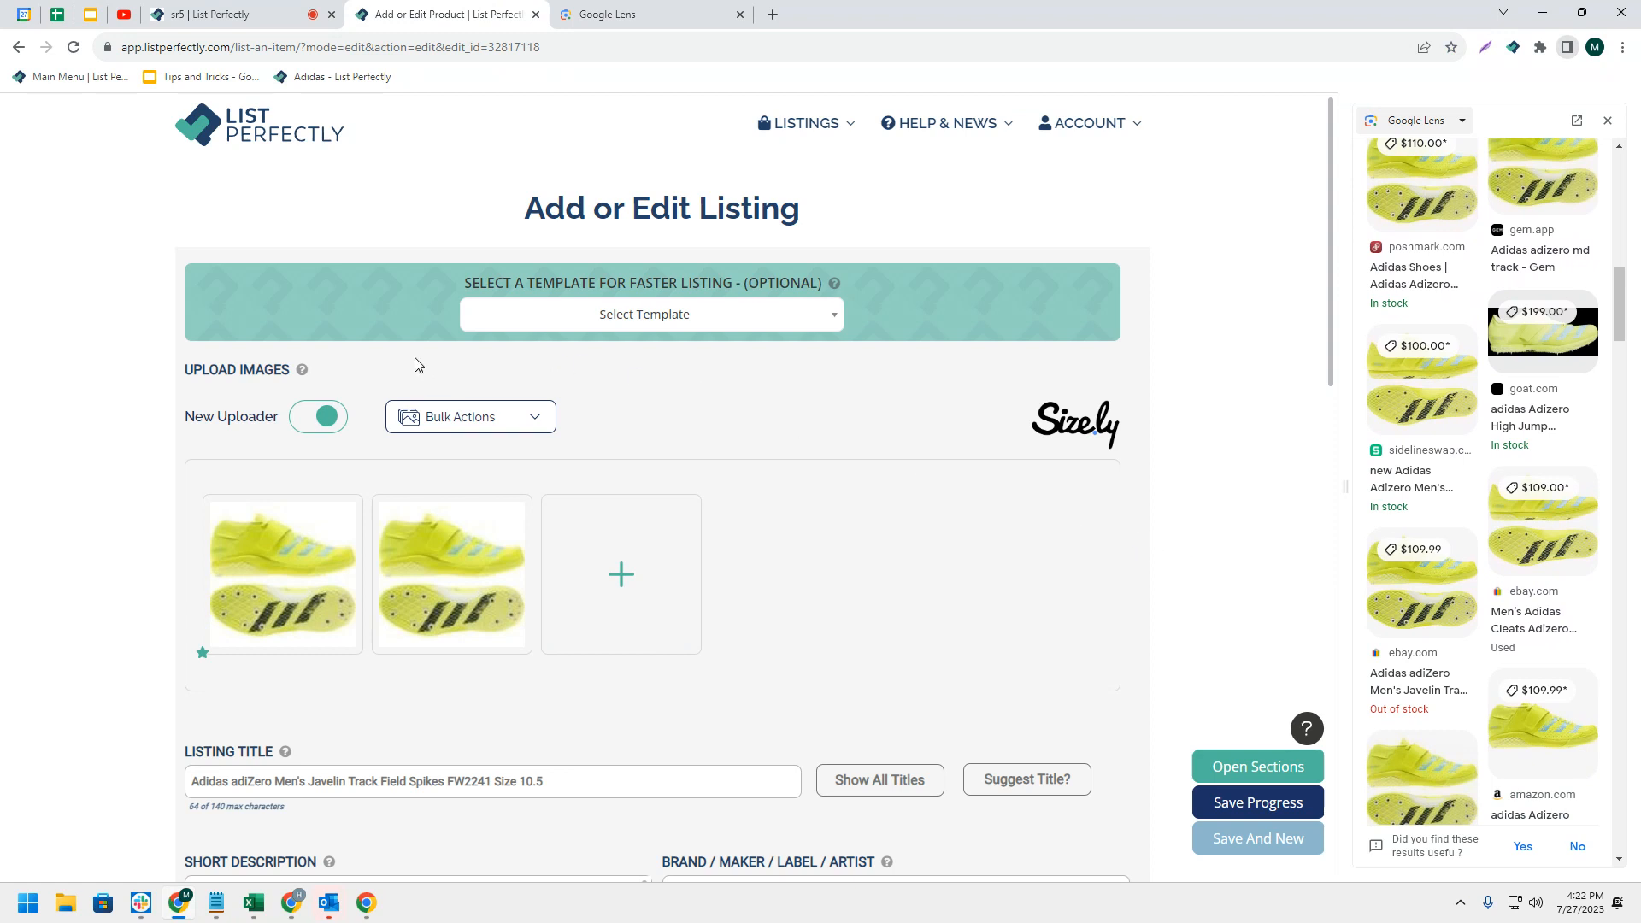
mouse_move(236, 16)
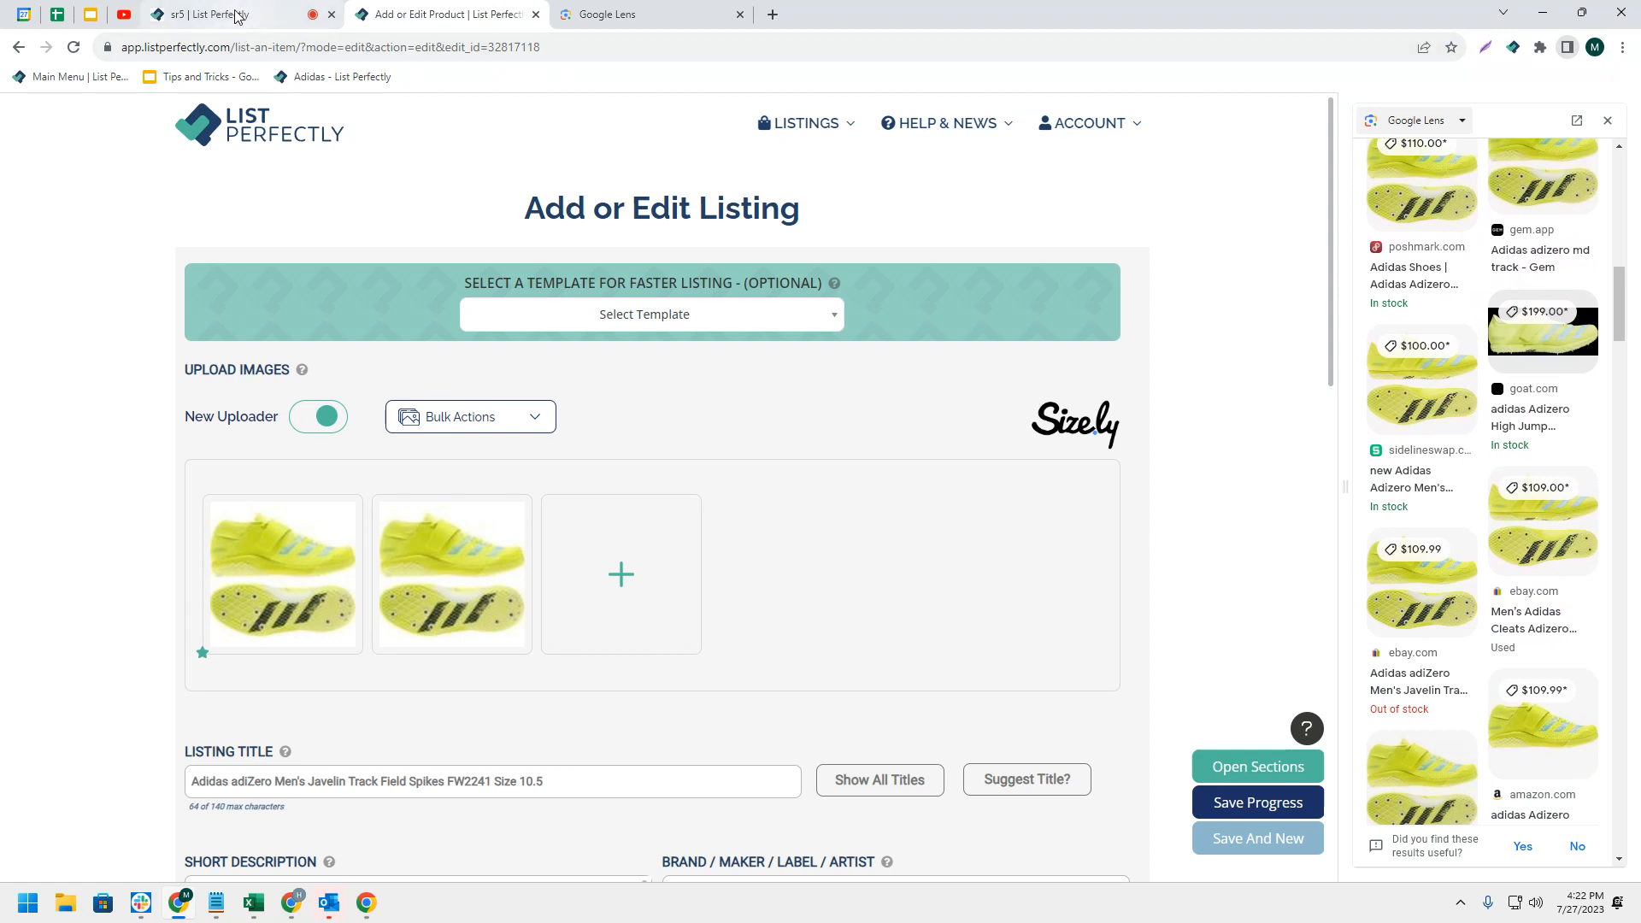